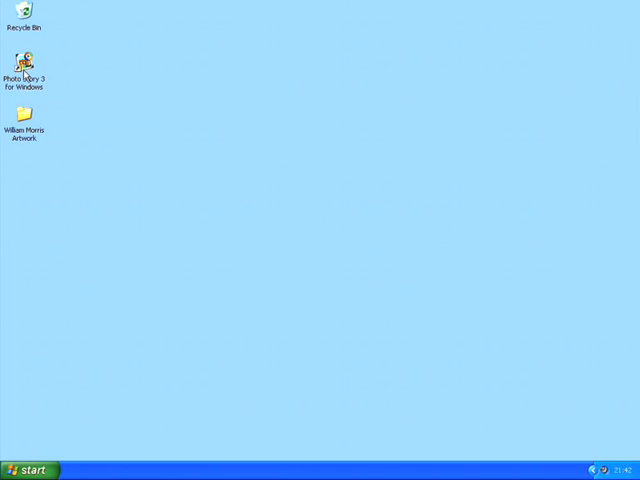
# Launch Photo Story 3 for Windows from its desktop shortcut
pyautogui.click(30, 62)
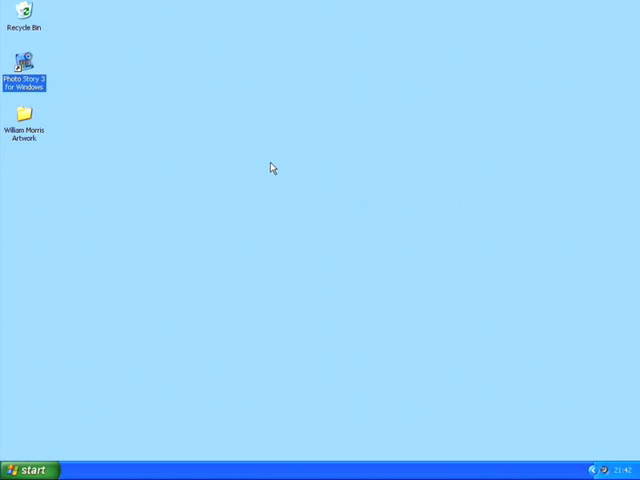
pyautogui.doubleClick(30, 60)
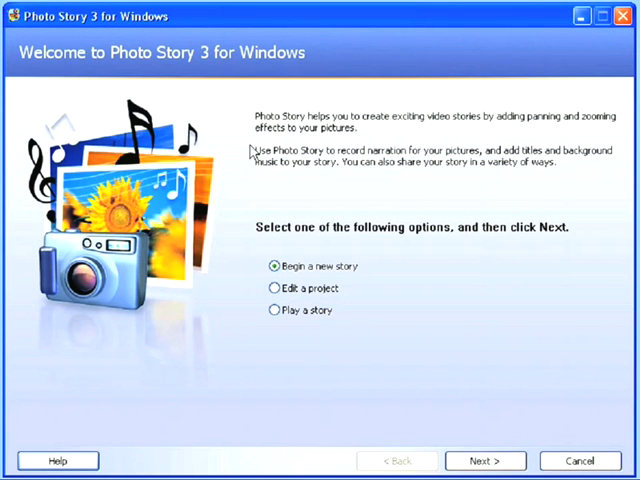
pyautogui.moveTo(330, 245)
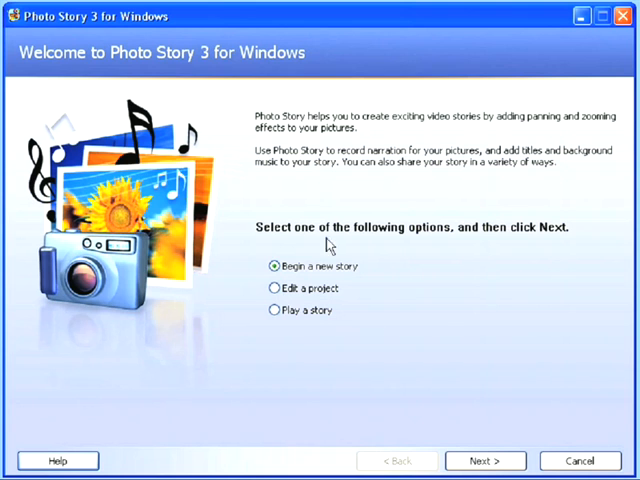
# Begin a new story and import every painting in the William Morris Artwork folder
pyautogui.click(484, 460)
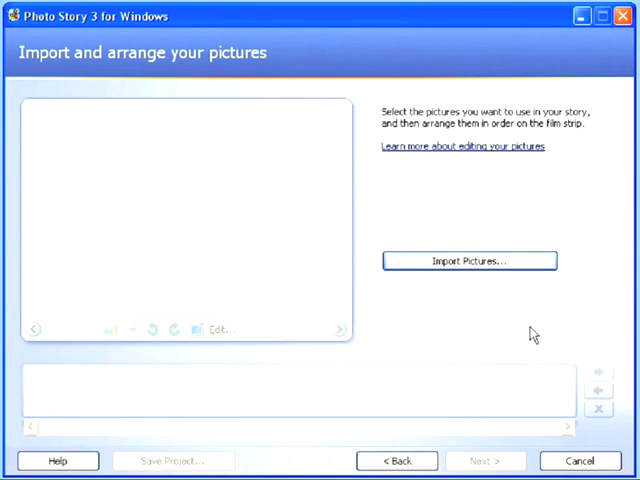
pyautogui.click(499, 261)
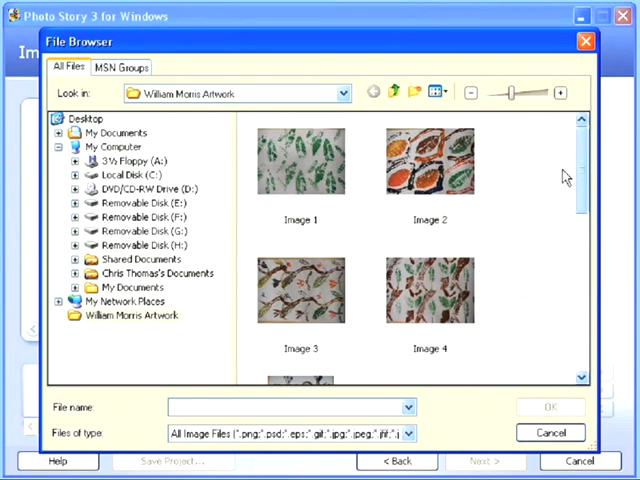
pyautogui.scroll(-3)
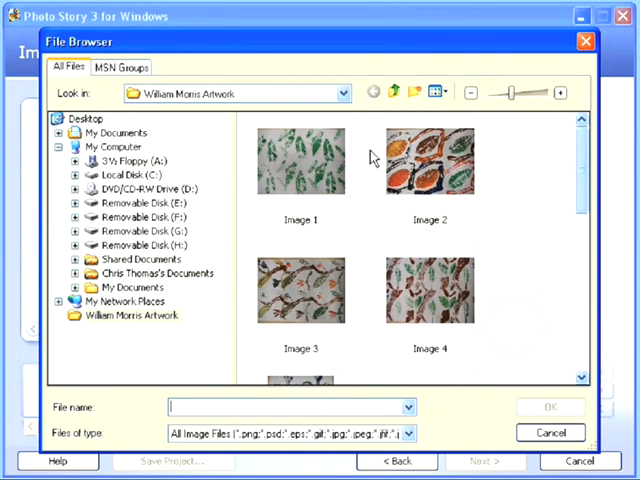
pyautogui.click(429, 162)
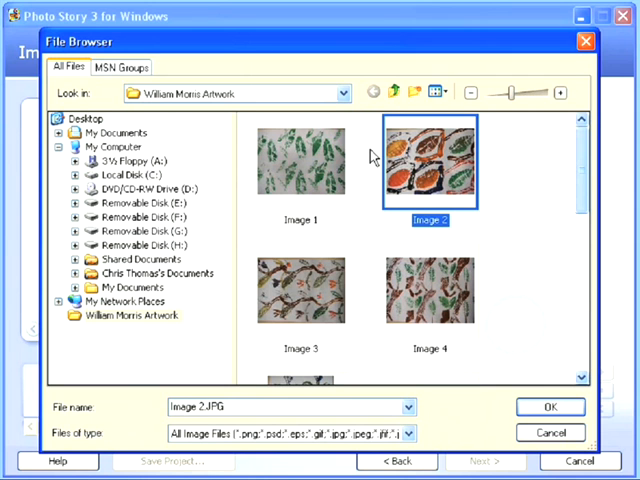
pyautogui.press('ctrl+a')
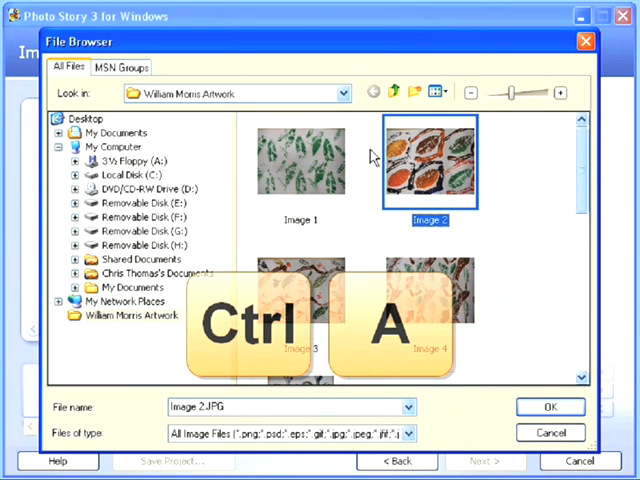
pyautogui.press('ctrl+a')
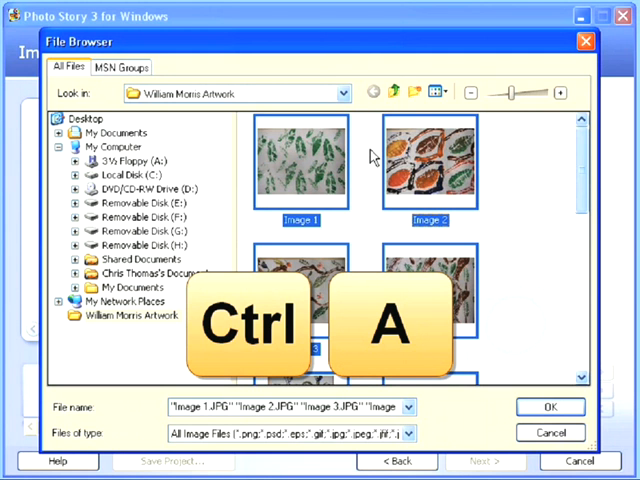
pyautogui.press('ctrl+a')
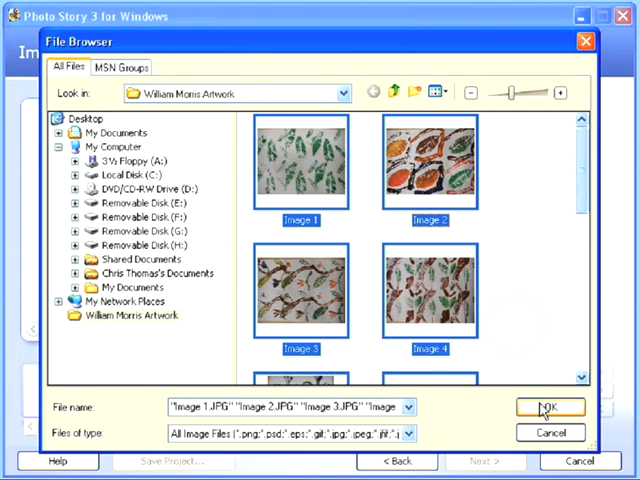
pyautogui.click(542, 407)
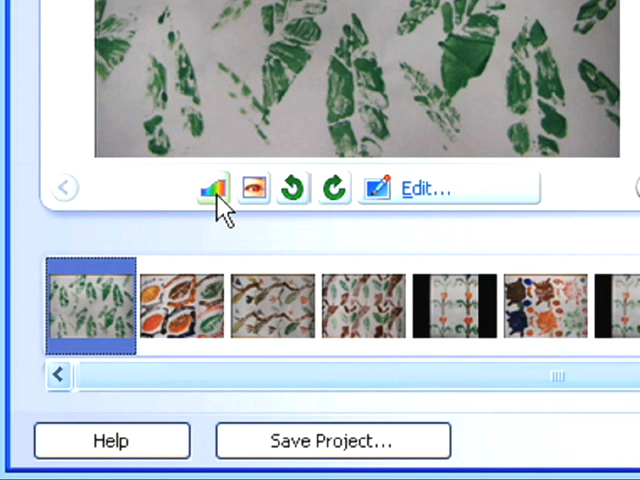
# Auto-correct the first leaf painting's colours and rotate it right into portrait
pyautogui.click(204, 188)
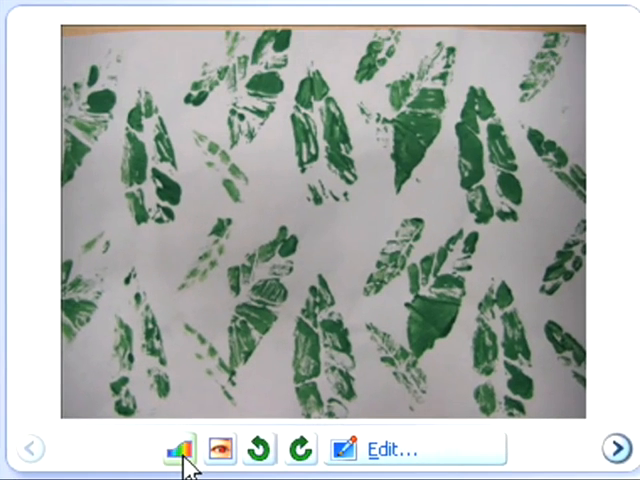
pyautogui.click(180, 448)
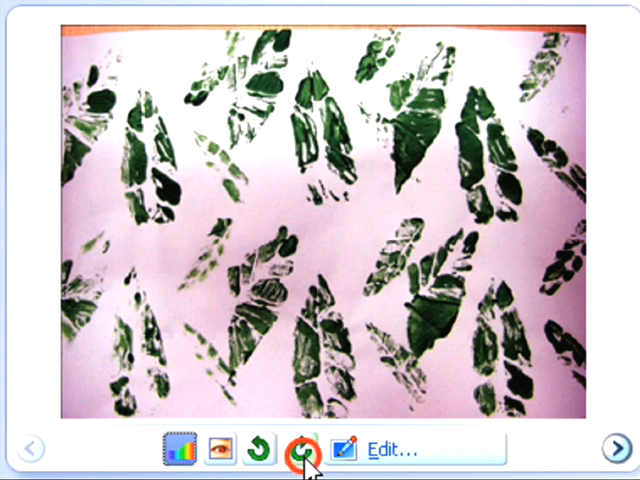
pyautogui.click(301, 447)
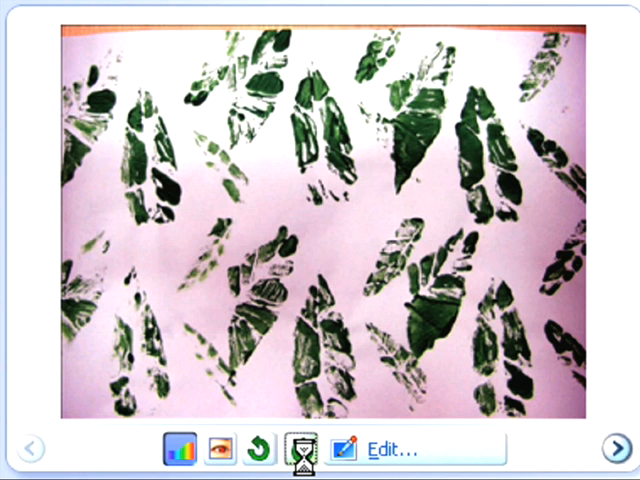
pyautogui.click(301, 450)
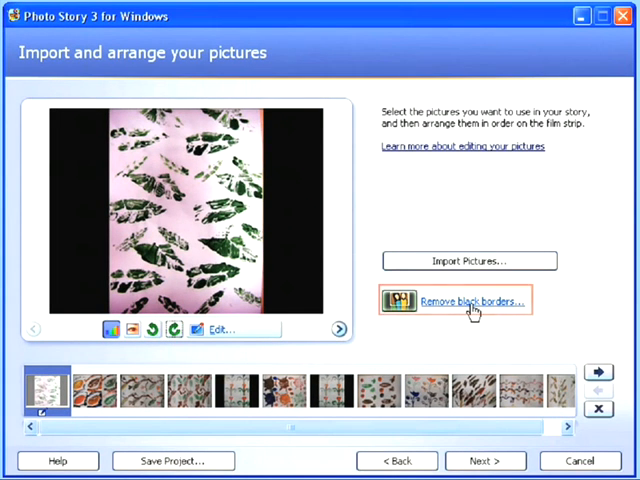
# Crop black borders from the leaf, flower-row and single red flower paintings
pyautogui.click(470, 301)
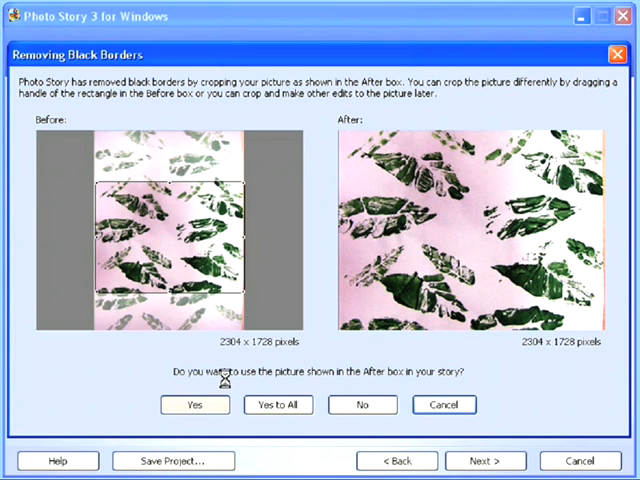
pyautogui.click(195, 404)
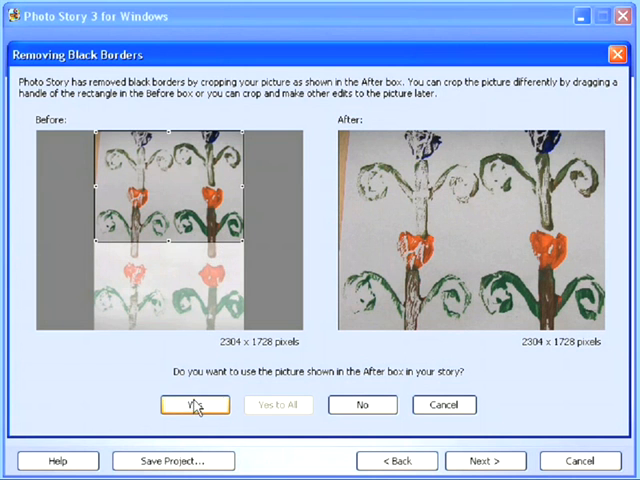
pyautogui.click(195, 404)
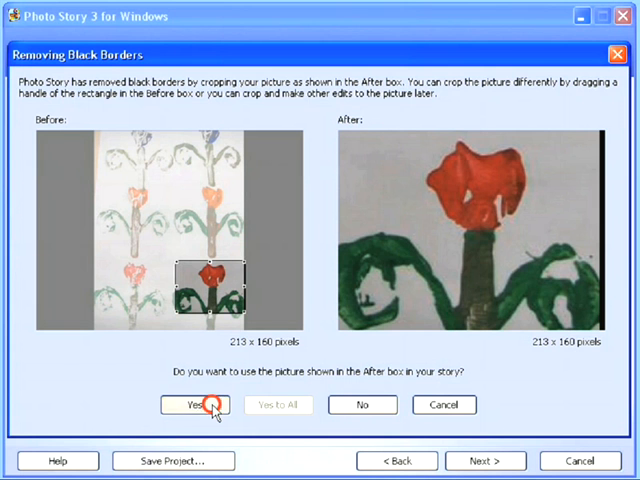
pyautogui.click(195, 404)
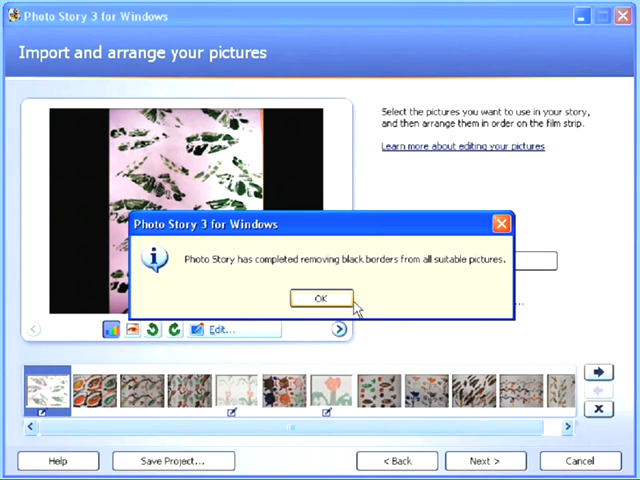
pyautogui.click(320, 297)
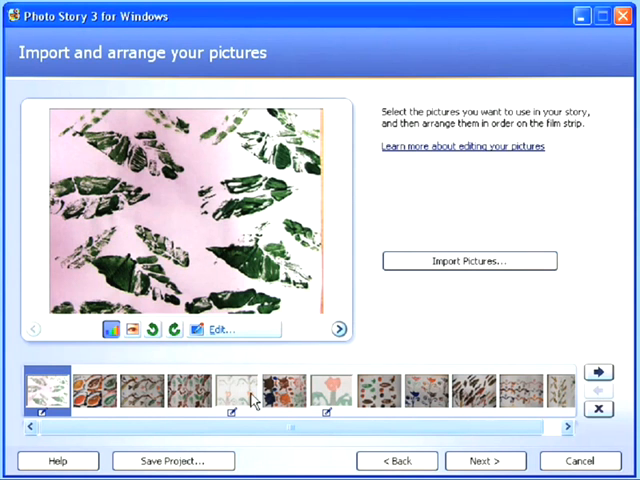
# Move the close-cropped red flower painting to second place after the leaf painting
pyautogui.click(331, 393)
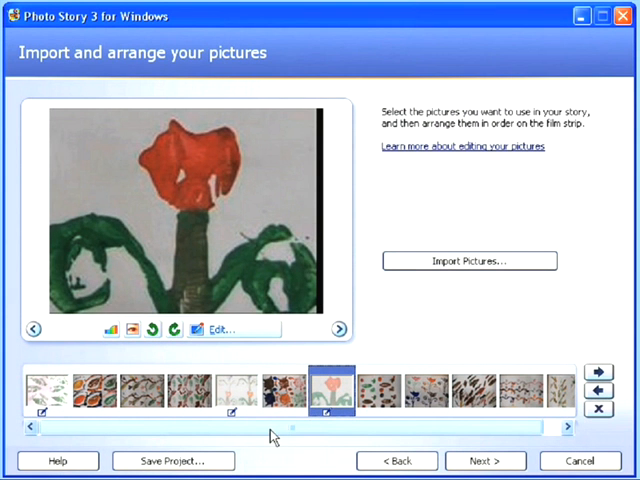
pyautogui.moveTo(333, 410)
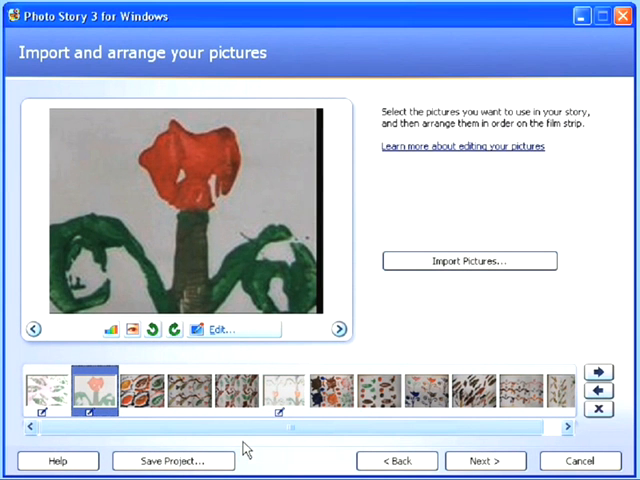
pyautogui.click(485, 459)
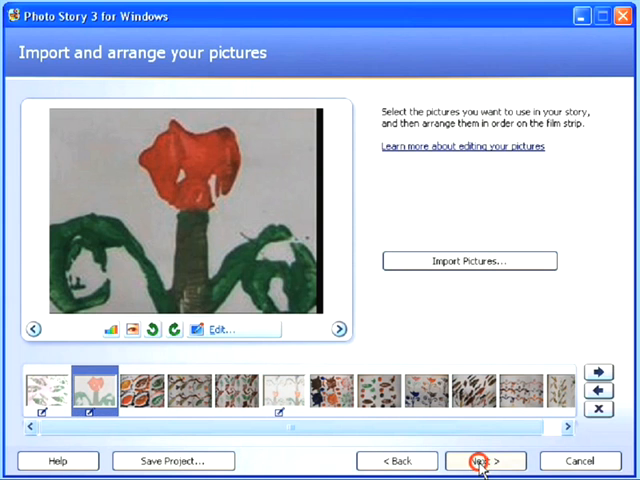
# Try Chalk and Charcoal, Washout and Negative effects on the leaf painting
pyautogui.click(488, 459)
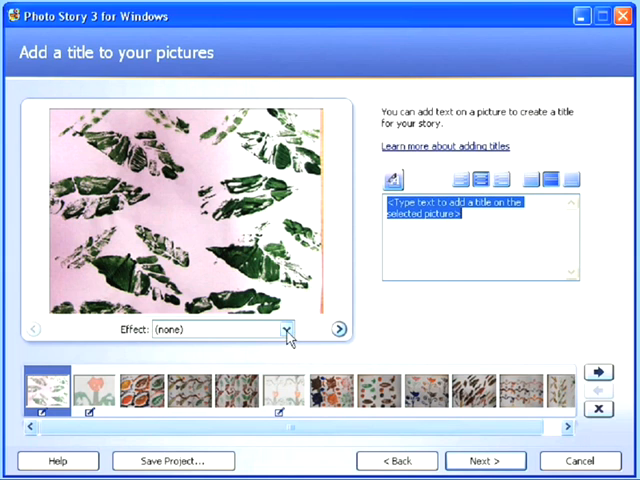
pyautogui.click(285, 329)
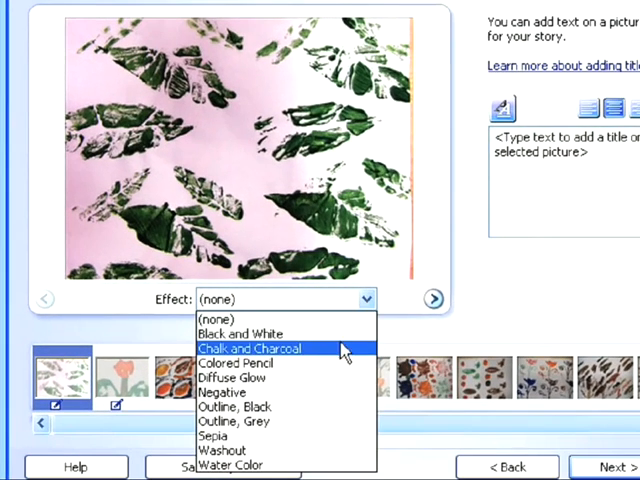
pyautogui.click(249, 348)
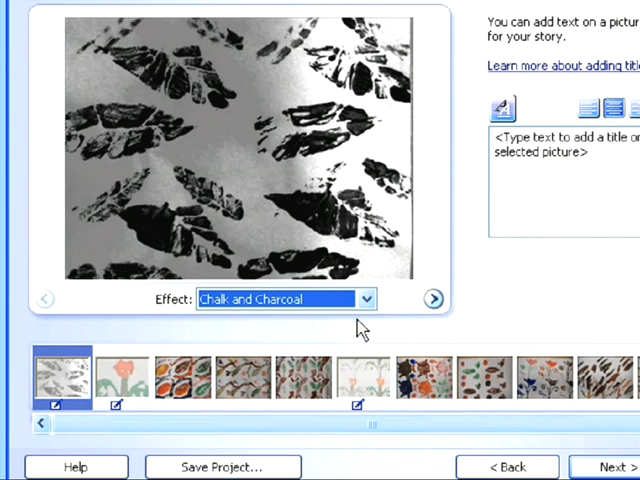
pyautogui.click(365, 299)
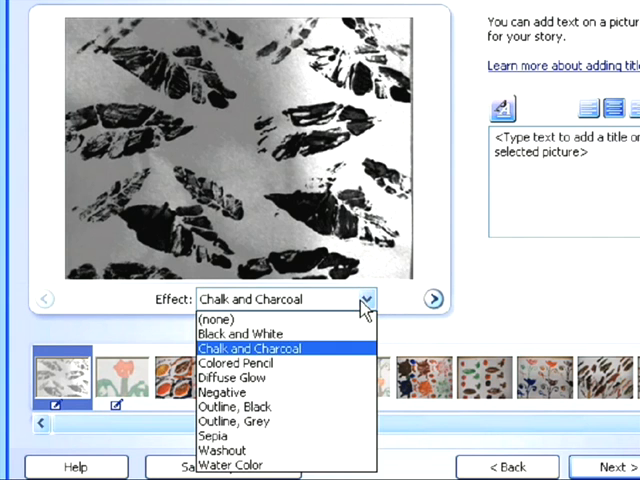
pyautogui.moveTo(232, 448)
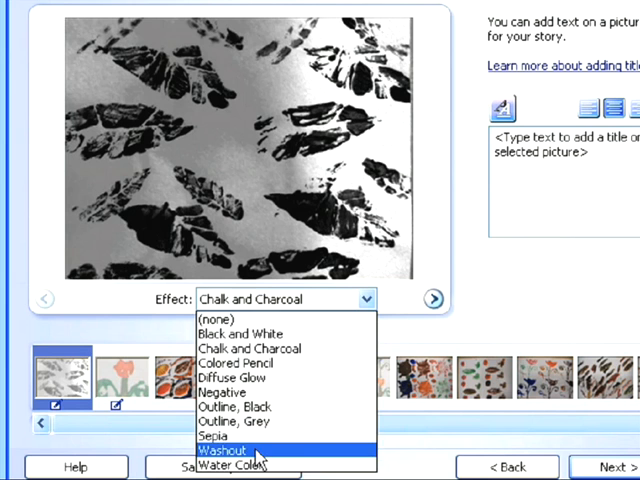
pyautogui.click(232, 447)
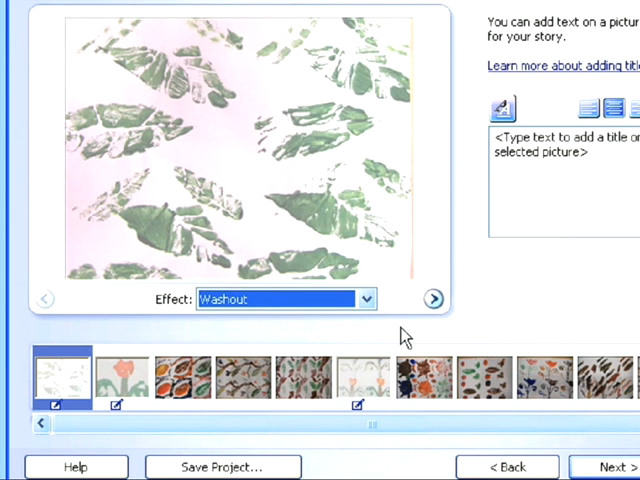
pyautogui.click(365, 299)
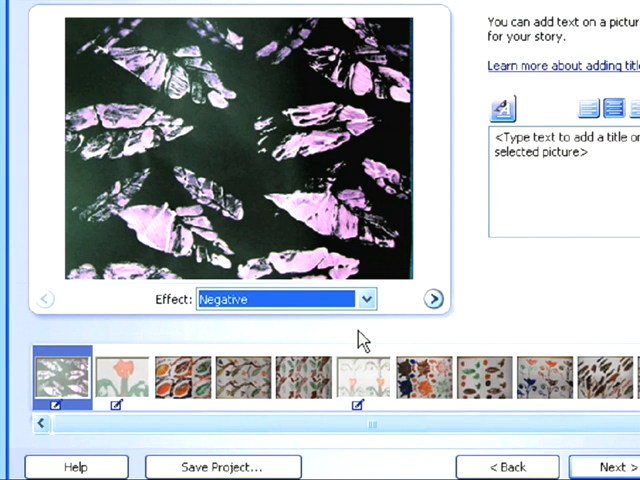
pyautogui.click(365, 299)
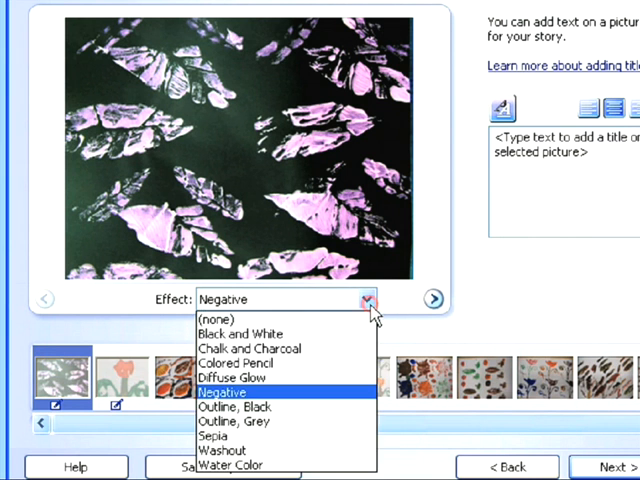
pyautogui.moveTo(217, 318)
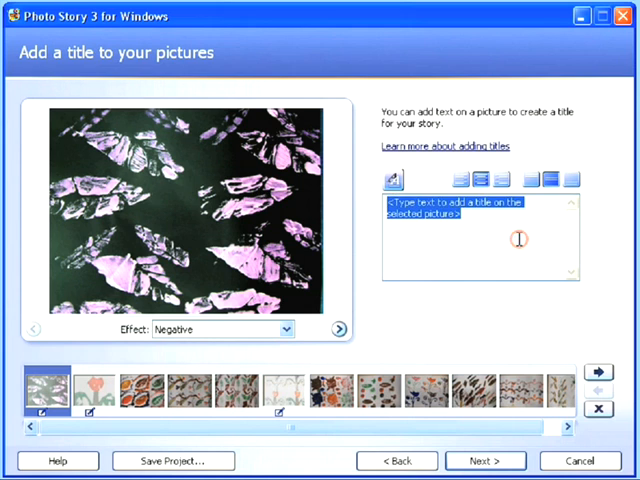
# Add the title 'Ben's Painting' to the leaf painting, bottom-positioned and right-aligned
pyautogui.write("Ben's Painting")
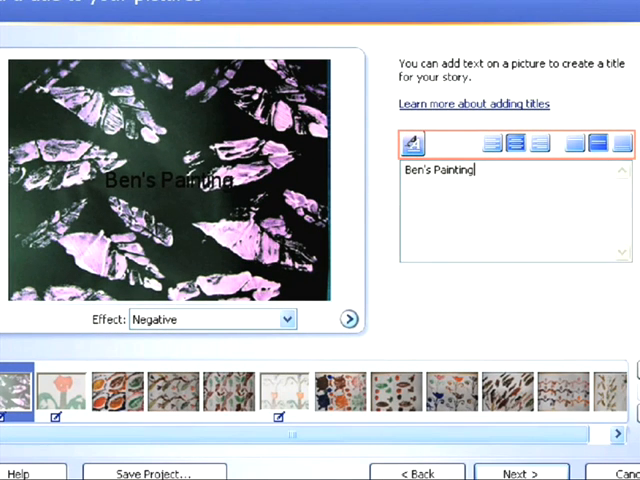
pyautogui.click(600, 144)
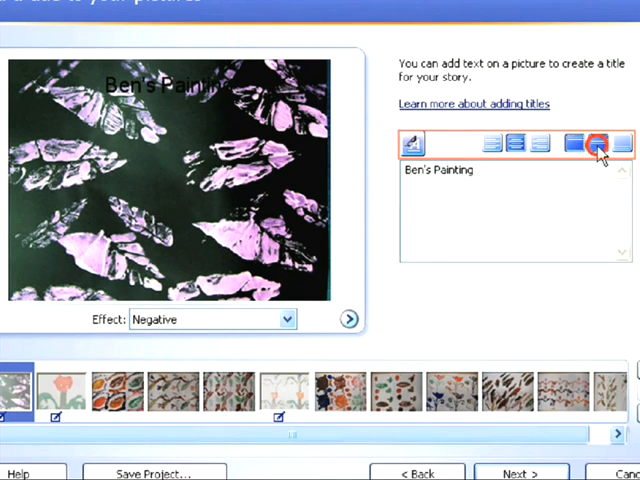
pyautogui.click(598, 143)
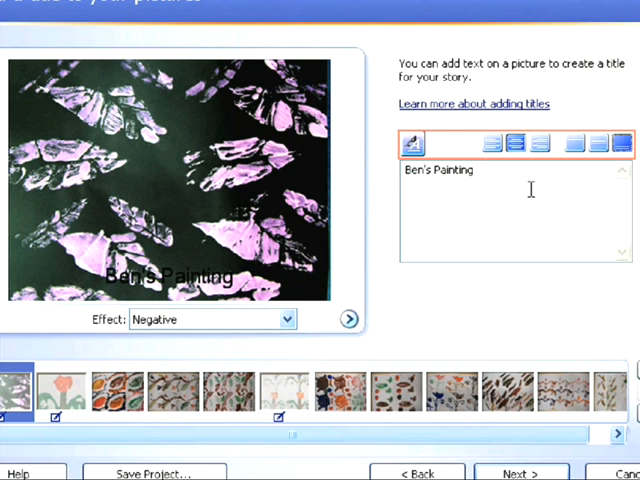
pyautogui.click(513, 143)
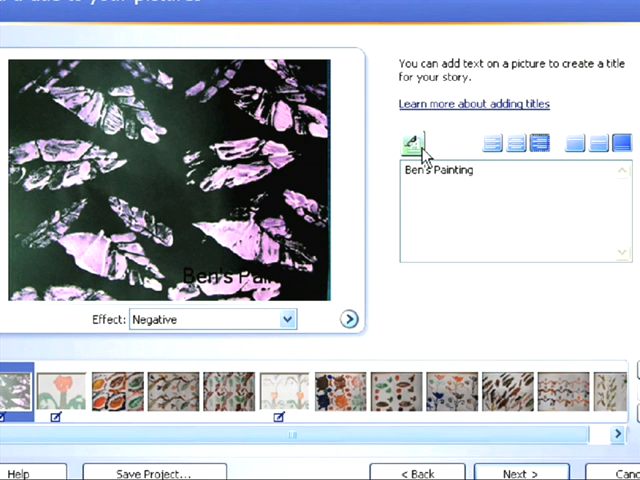
# Make the title yellow Arial Black, then select the Repeating patterns painting
pyautogui.click(410, 142)
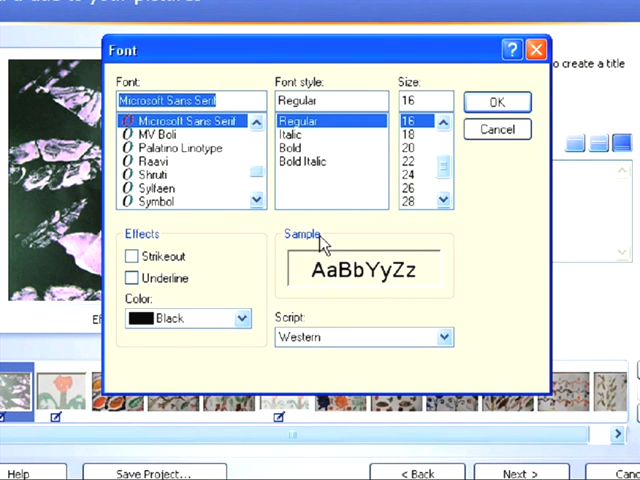
pyautogui.click(244, 318)
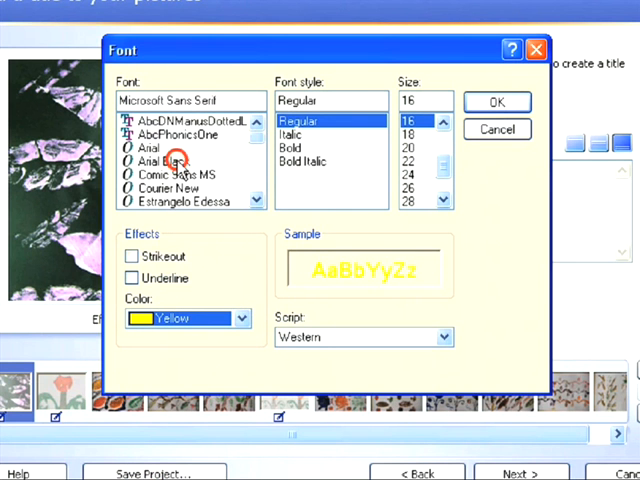
pyautogui.click(160, 161)
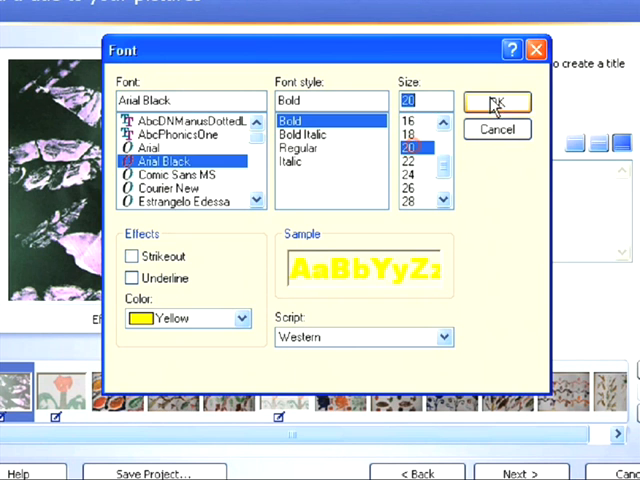
pyautogui.click(496, 102)
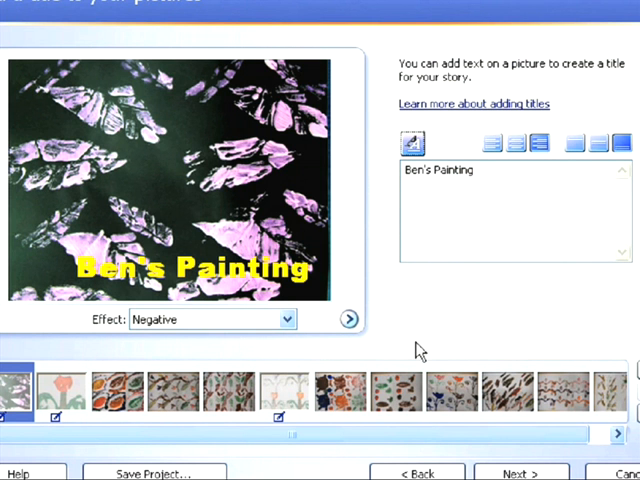
pyautogui.moveTo(205, 413)
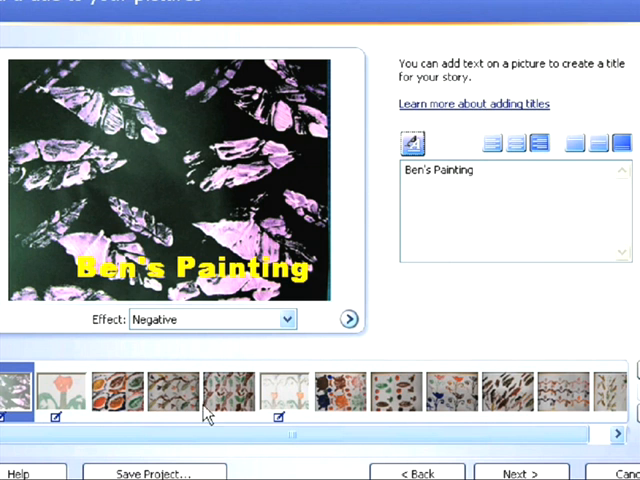
pyautogui.click(56, 397)
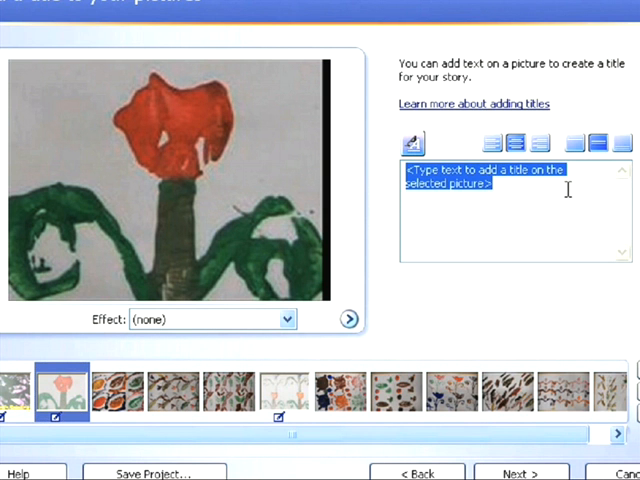
pyautogui.click(140, 402)
pyautogui.write('Repeating patterns!')
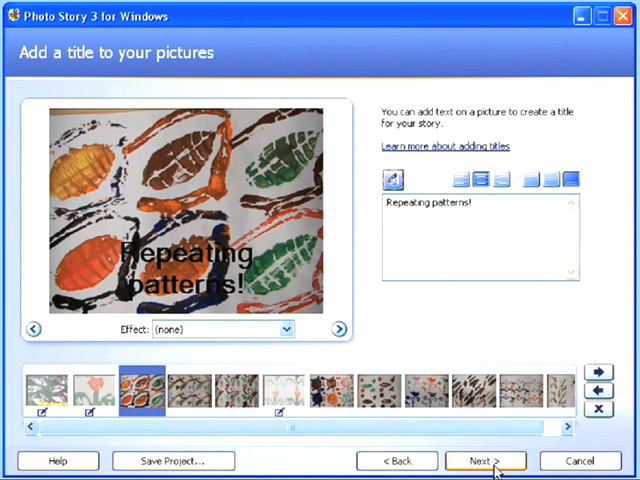
# Record a five-second narration for Ben's Painting noted 'Artwork on William Morris.'
pyautogui.click(489, 459)
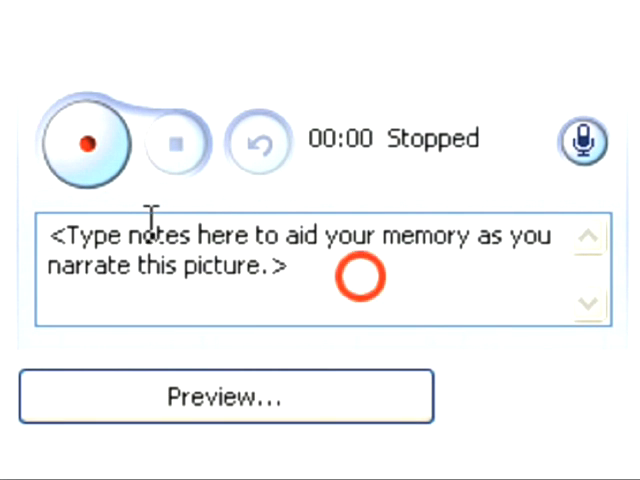
pyautogui.tripleClick(200, 237)
pyautogui.write('Artwork on William Morris.')
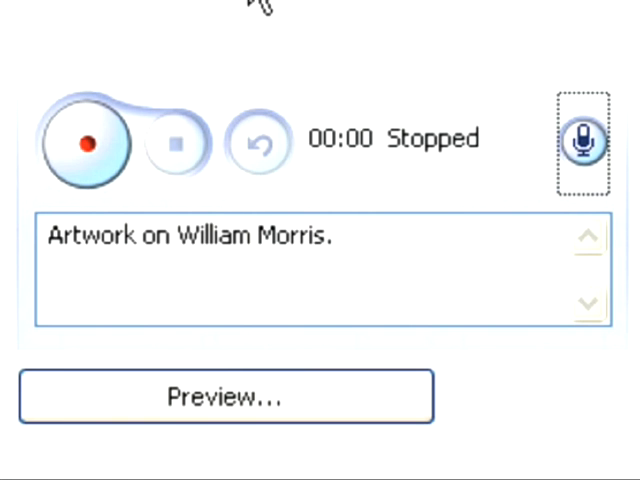
pyautogui.click(83, 142)
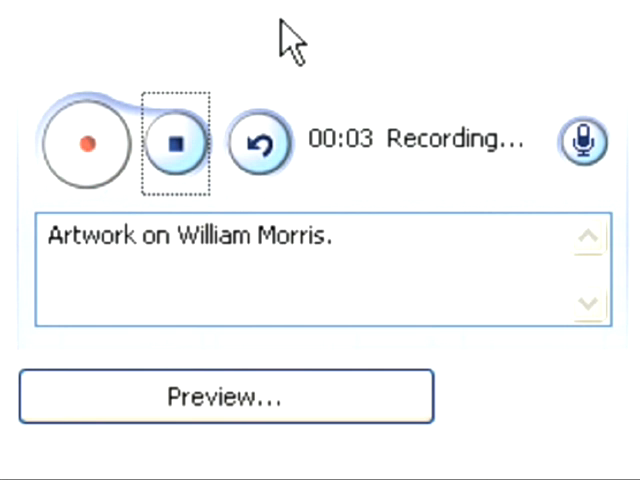
pyautogui.click(178, 143)
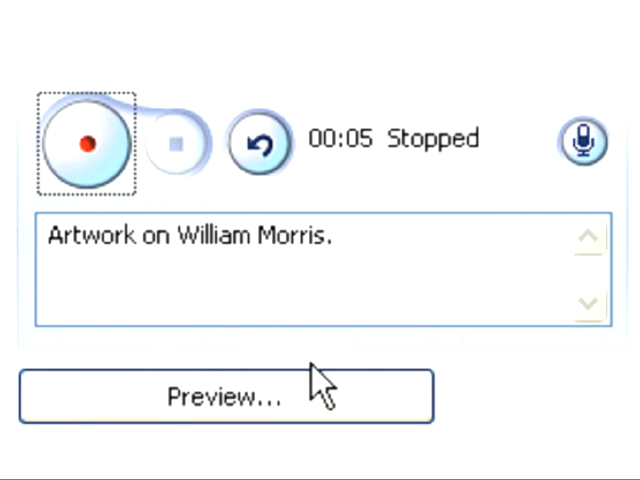
# Preview the slideshow, then stop playback and close the preview window
pyautogui.click(227, 397)
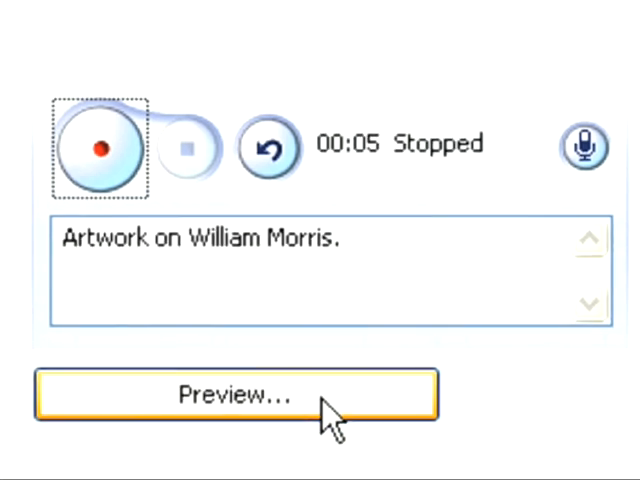
pyautogui.click(235, 396)
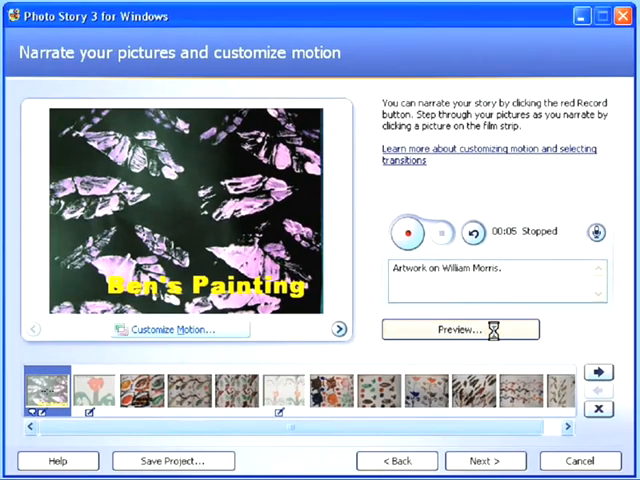
pyautogui.click(459, 329)
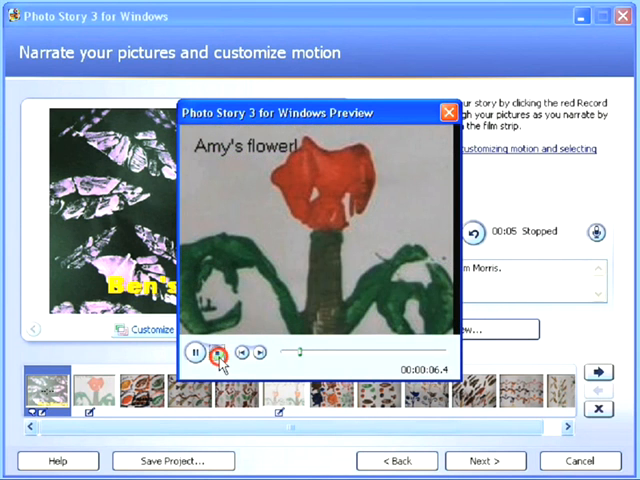
pyautogui.click(218, 352)
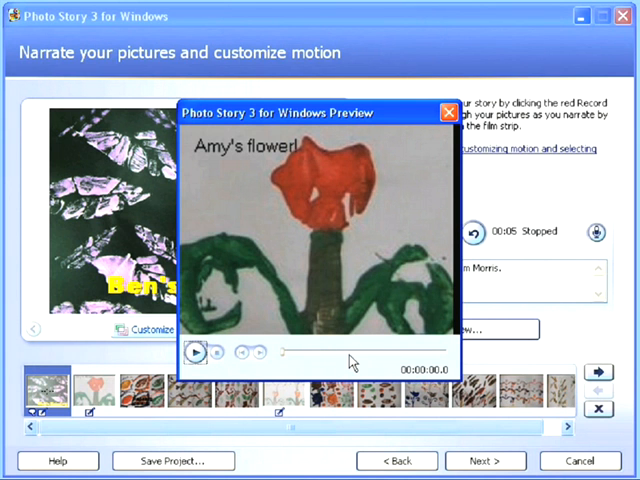
pyautogui.click(445, 111)
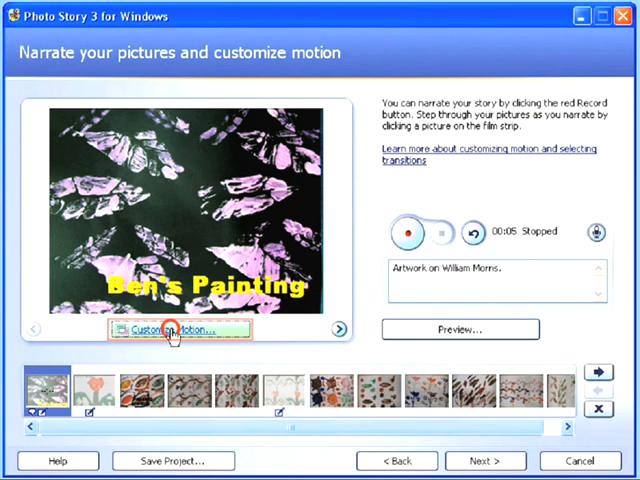
# Set custom motion on Ben's Painting zooming out from a left-side close-up, and preview it
pyautogui.click(174, 331)
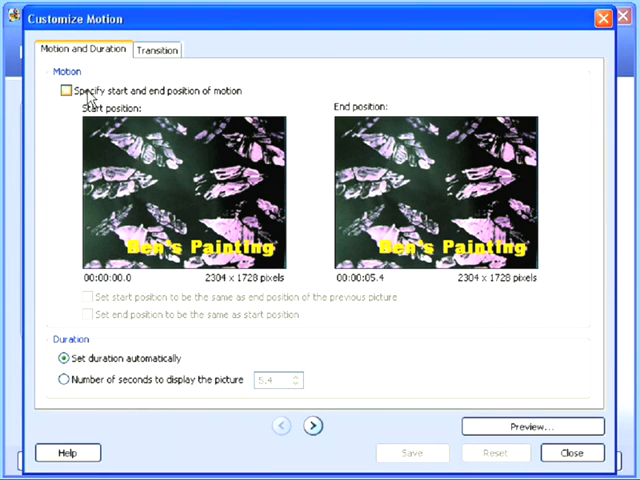
pyautogui.click(62, 91)
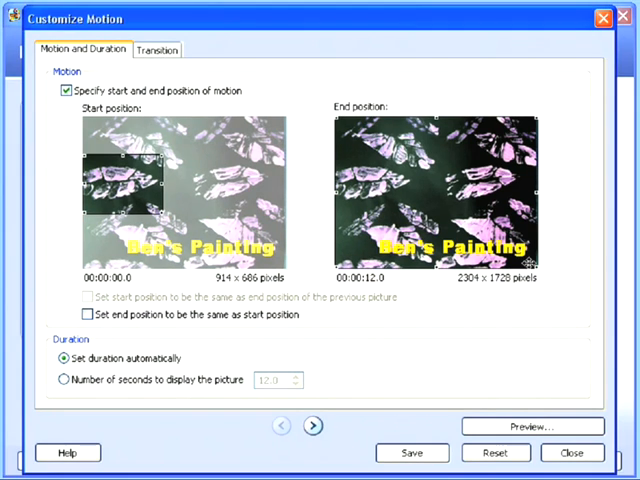
pyautogui.moveTo(512, 348)
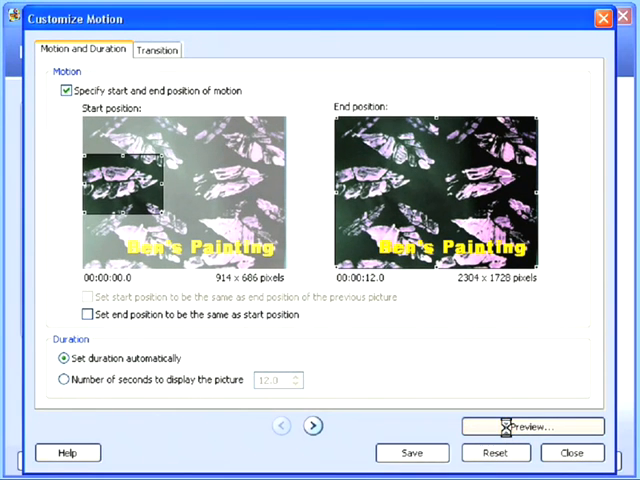
pyautogui.click(531, 425)
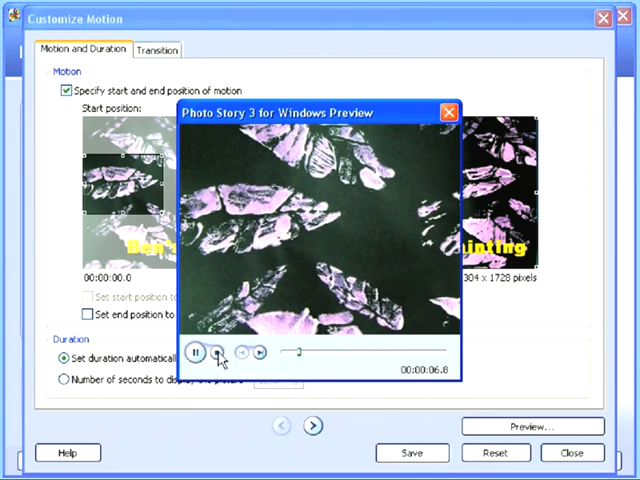
pyautogui.click(197, 352)
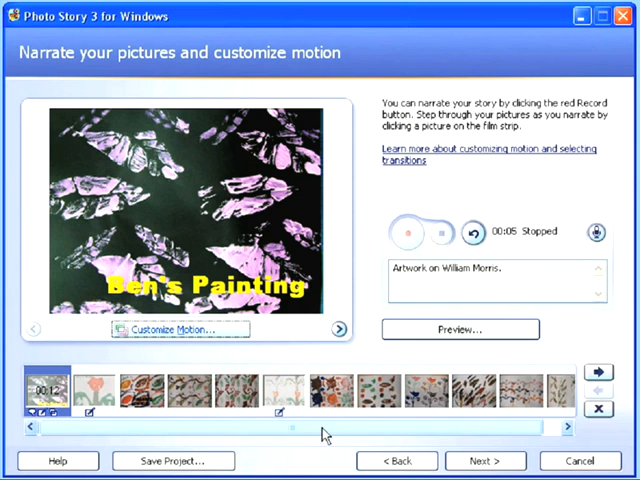
pyautogui.click(95, 397)
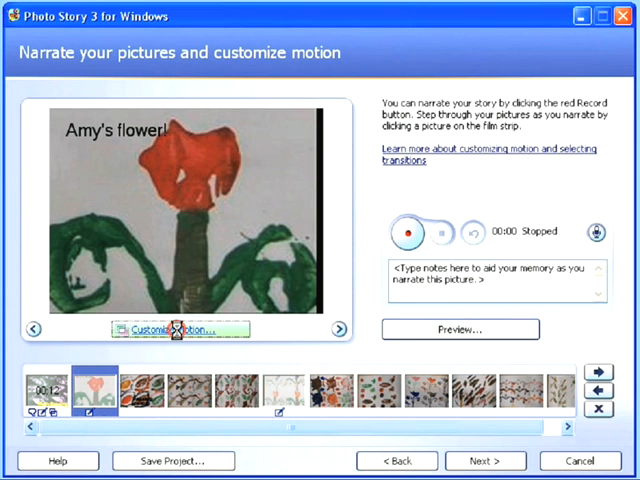
pyautogui.click(178, 329)
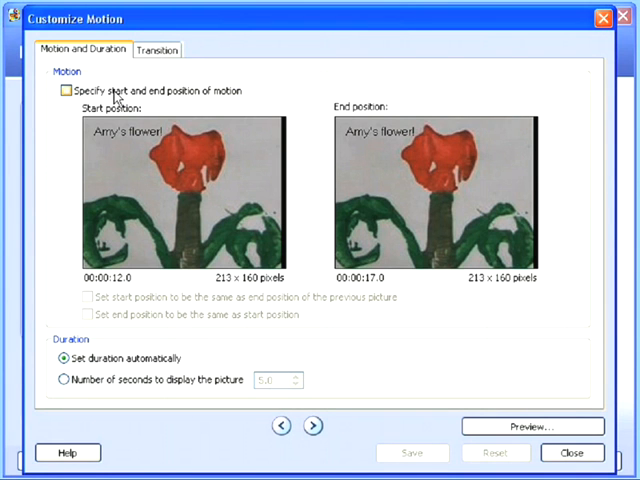
pyautogui.click(62, 91)
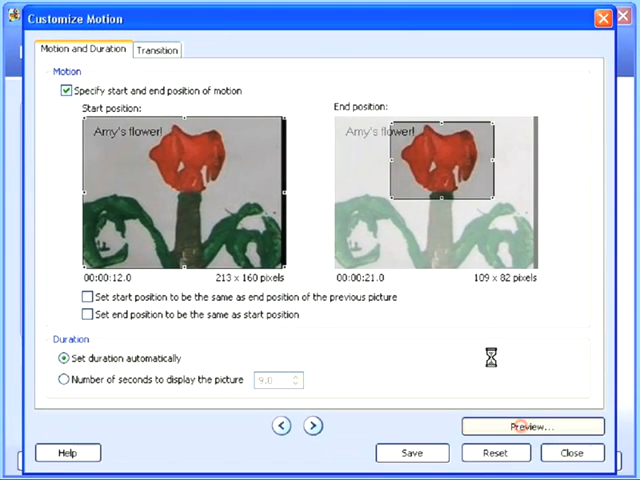
pyautogui.click(527, 426)
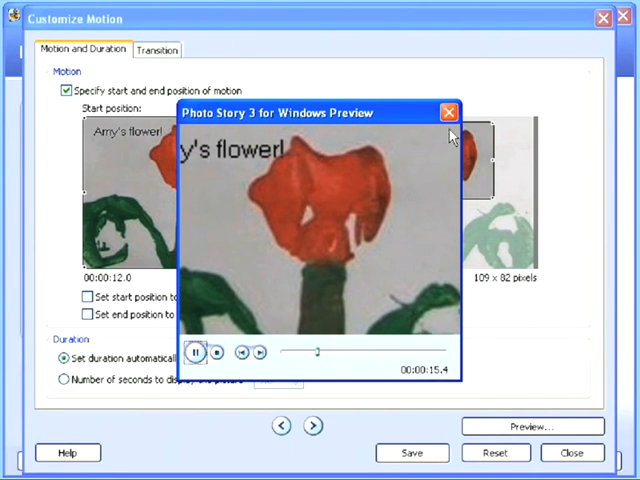
pyautogui.click(440, 113)
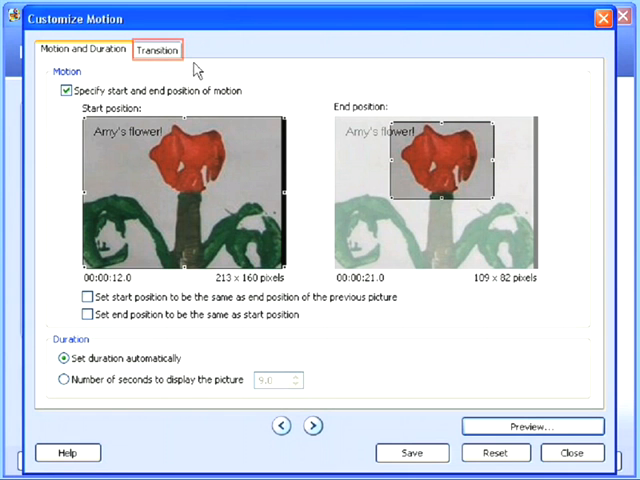
# Give Amy's flower painting an Iris, Inwards transition and save the settings
pyautogui.click(163, 48)
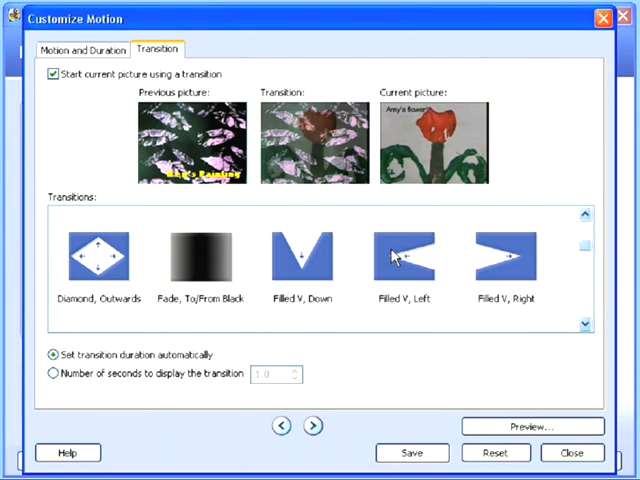
pyautogui.click(404, 258)
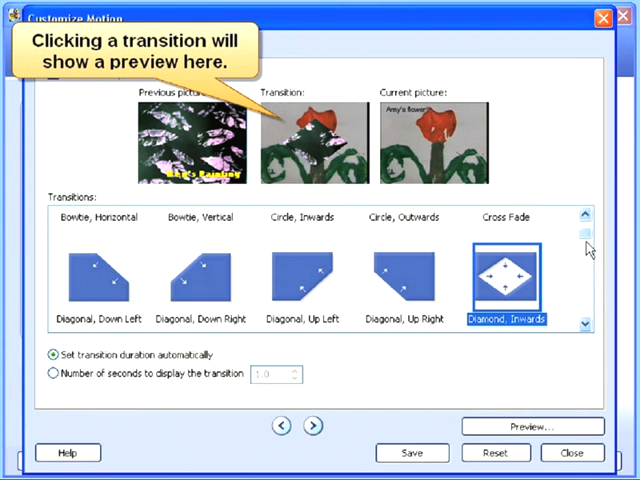
pyautogui.scroll(-3)
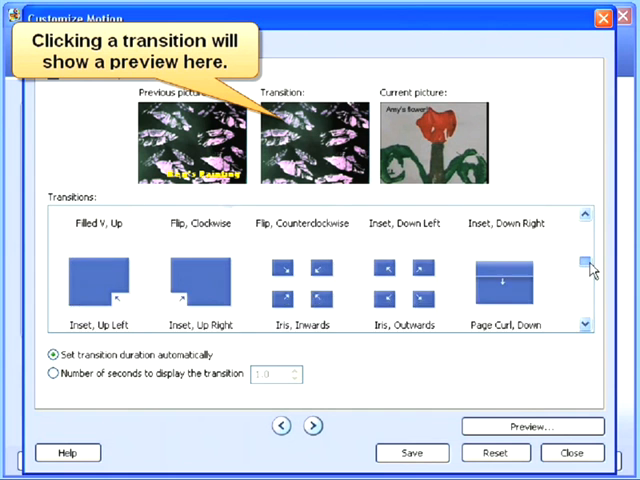
pyautogui.click(305, 245)
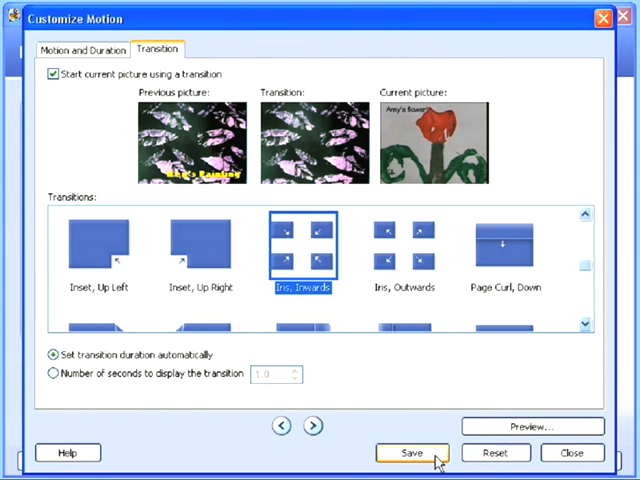
pyautogui.click(413, 452)
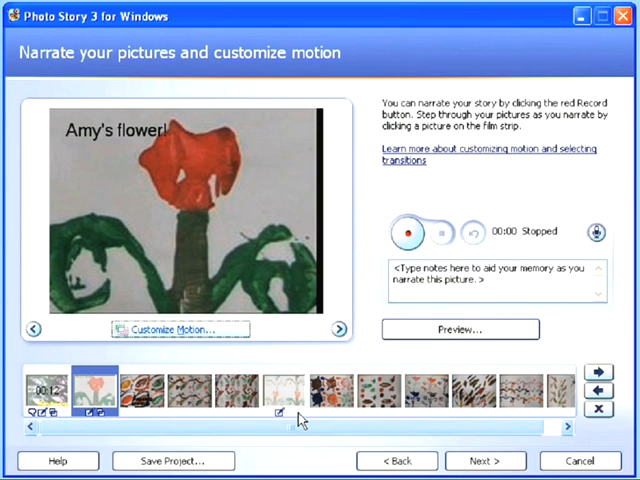
pyautogui.moveTo(218, 443)
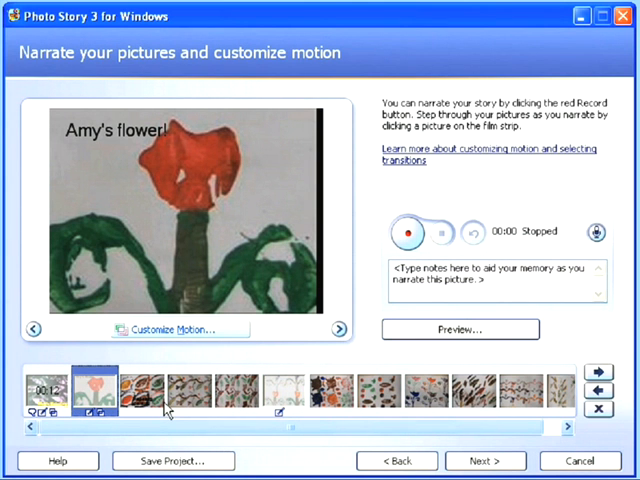
pyautogui.moveTo(180, 413)
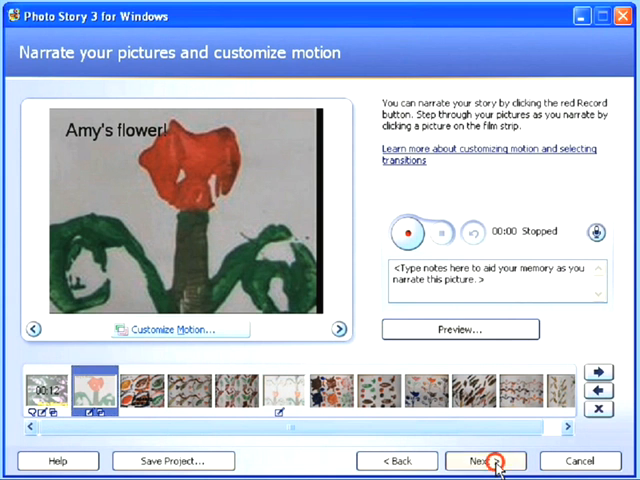
# Advance to the background music step and begin creating custom music
pyautogui.click(500, 459)
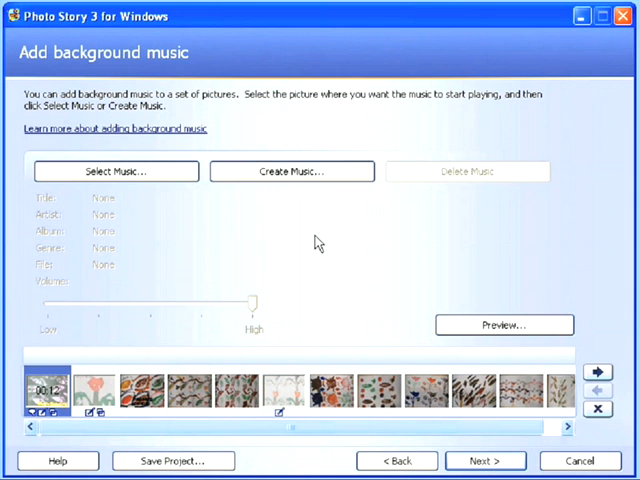
pyautogui.click(312, 173)
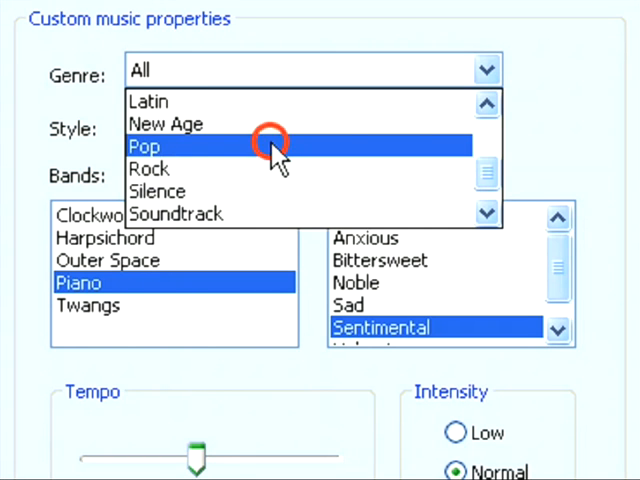
# Choose Pop genre, Pop: R&B style, Jazzy band and Sad mood, then sample it
pyautogui.click(145, 146)
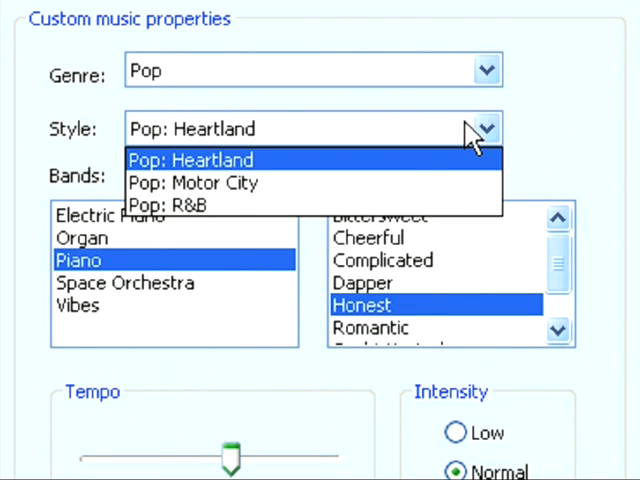
pyautogui.moveTo(190, 205)
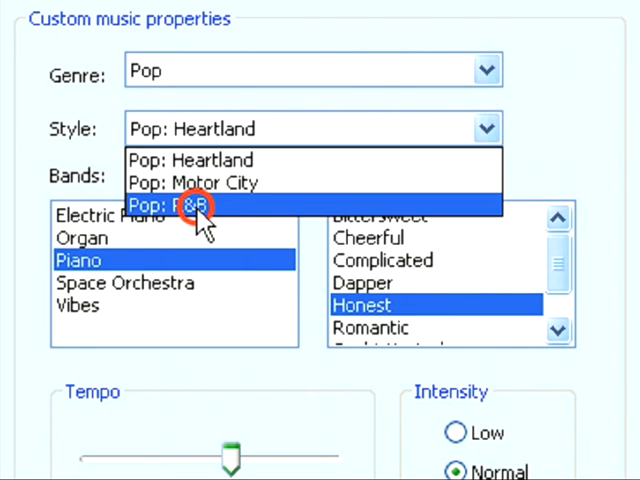
pyautogui.click(180, 204)
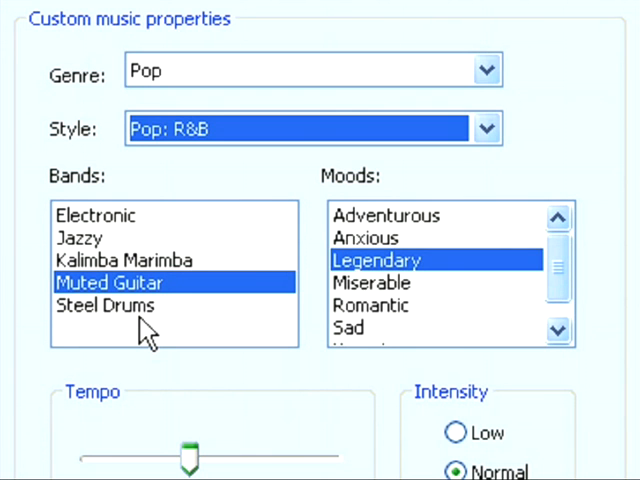
pyautogui.moveTo(95, 248)
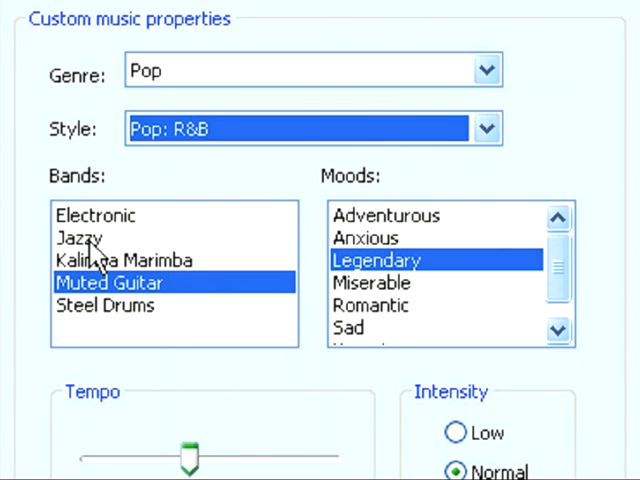
pyautogui.click(78, 237)
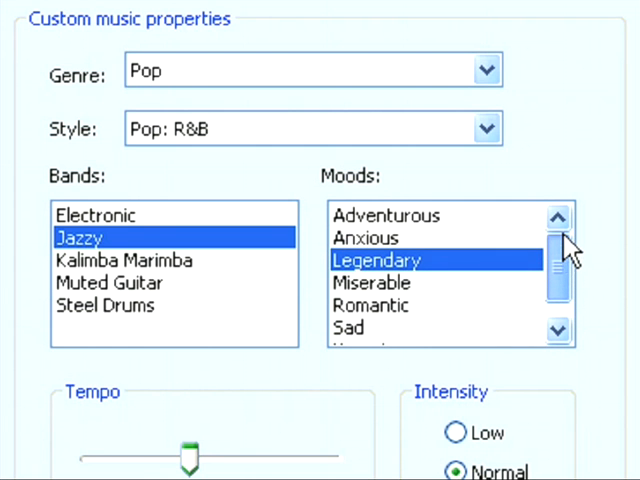
pyautogui.click(349, 305)
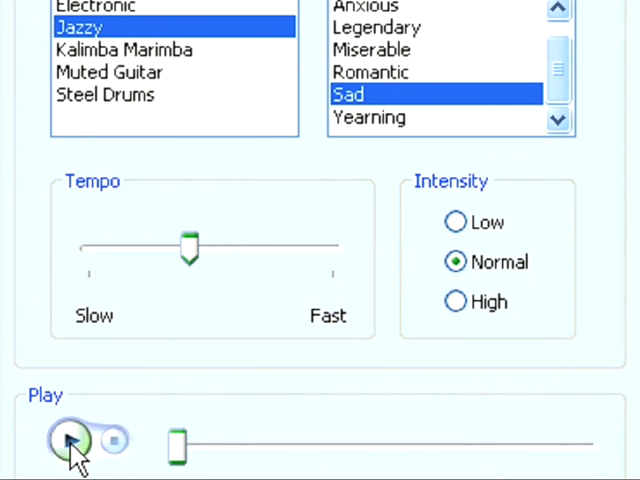
pyautogui.click(70, 442)
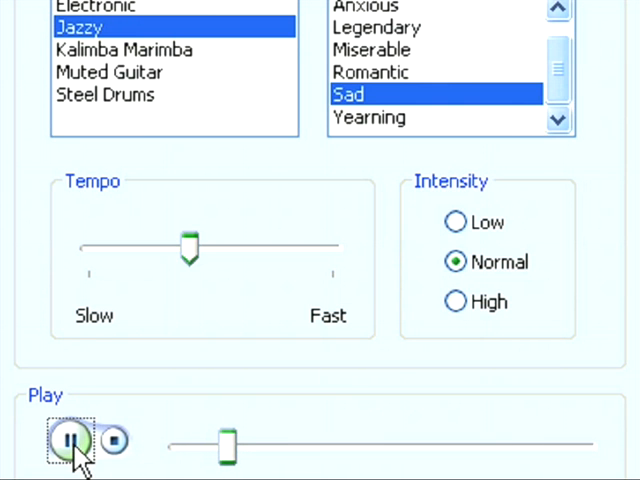
pyautogui.click(69, 442)
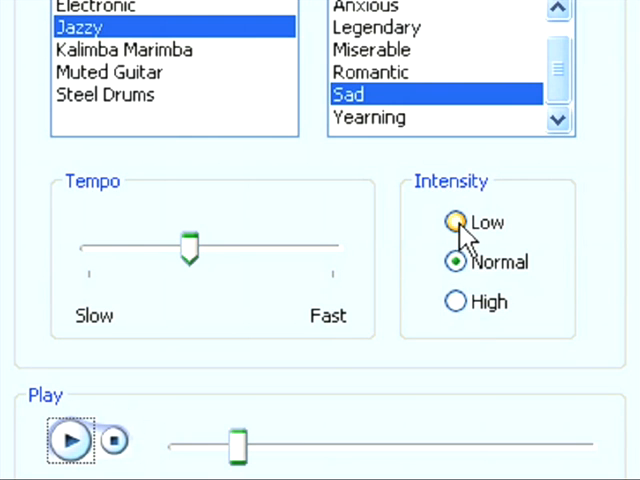
# Compare low and high intensity samples, settle on low intensity and a slower tempo
pyautogui.click(455, 222)
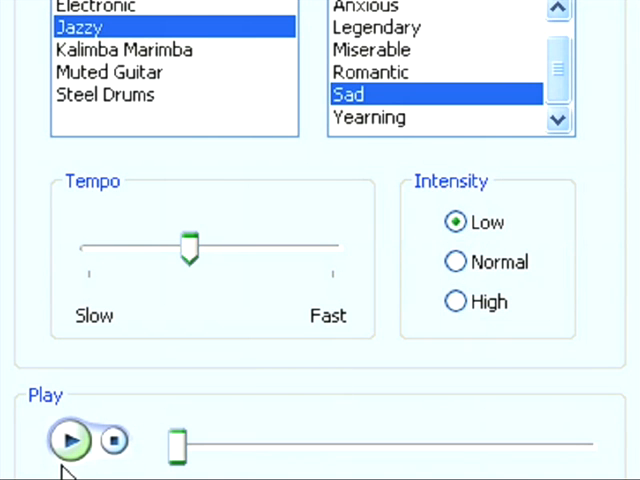
pyautogui.moveTo(80, 470)
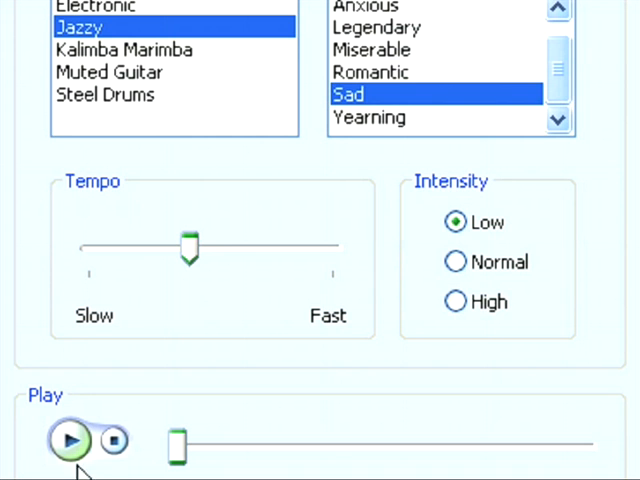
pyautogui.click(70, 441)
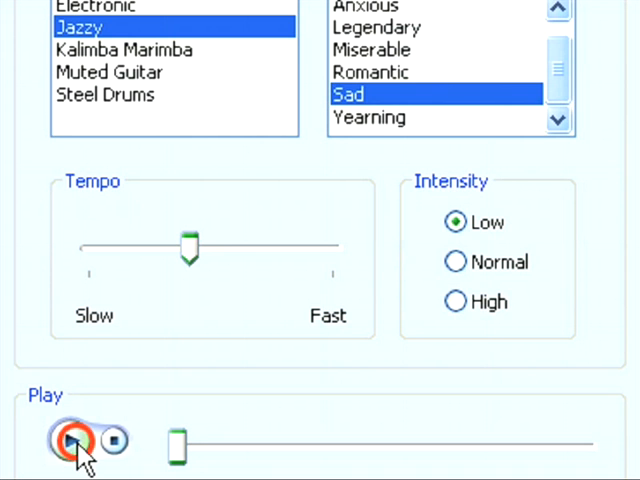
pyautogui.click(68, 440)
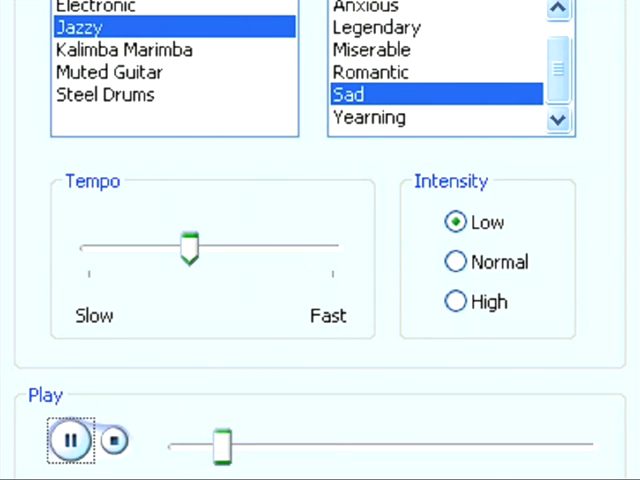
pyautogui.click(69, 442)
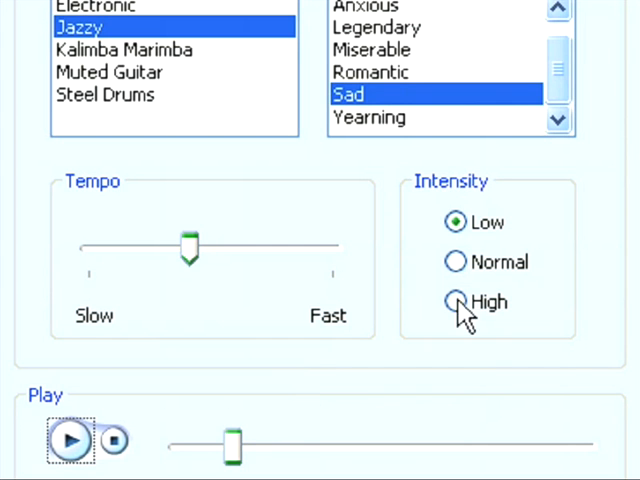
pyautogui.click(454, 301)
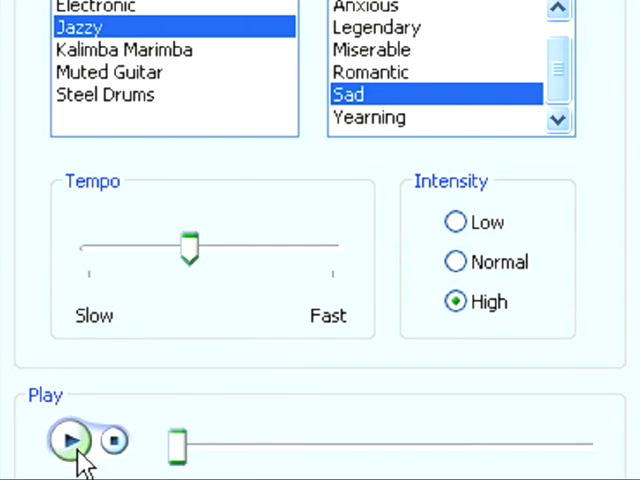
pyautogui.click(70, 438)
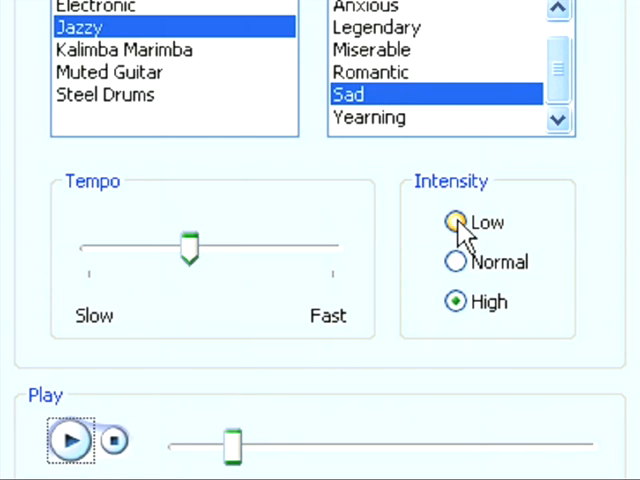
pyautogui.click(454, 222)
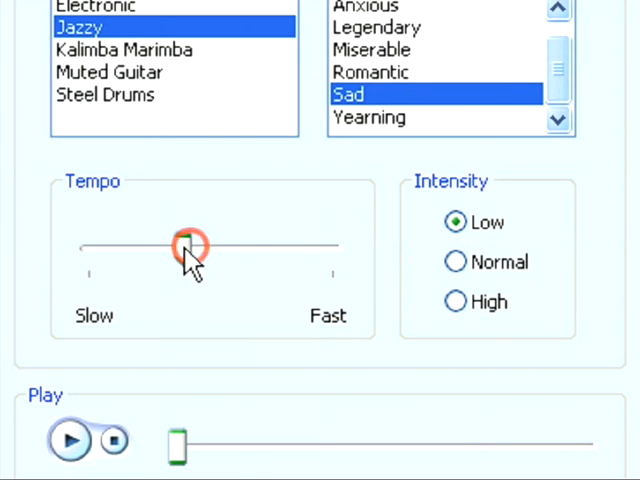
pyautogui.moveTo(188, 247); pyautogui.dragTo(130, 247)
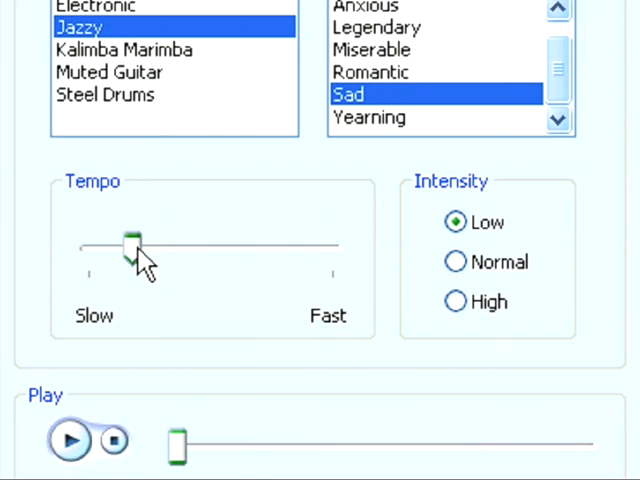
pyautogui.click(68, 440)
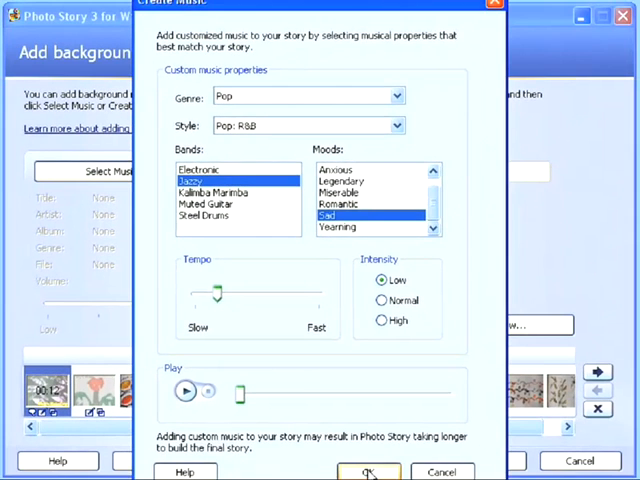
# Apply the custom music and lower its volume in two passes, previewing the story each time
pyautogui.click(370, 472)
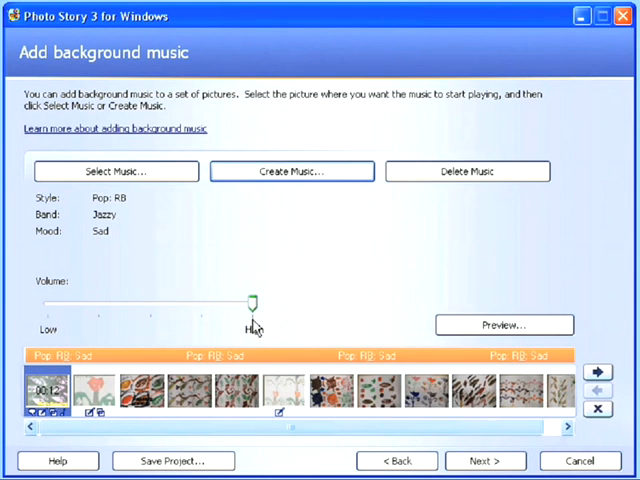
pyautogui.moveTo(343, 211)
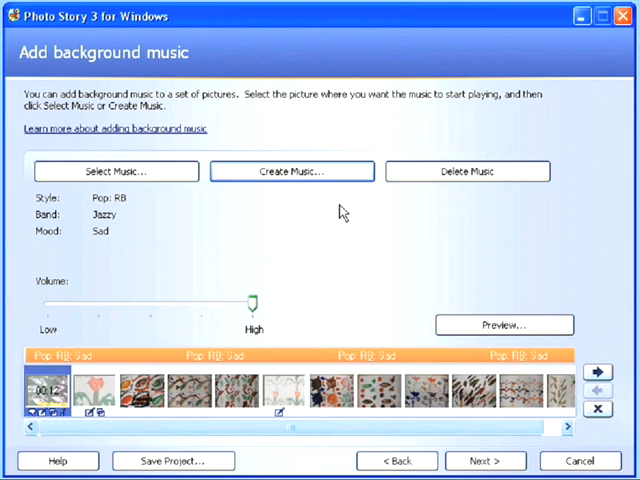
pyautogui.moveTo(217, 217)
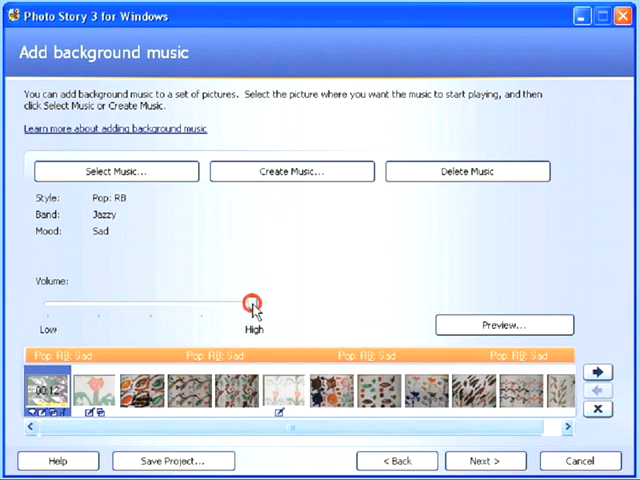
pyautogui.moveTo(252, 304); pyautogui.dragTo(151, 304)
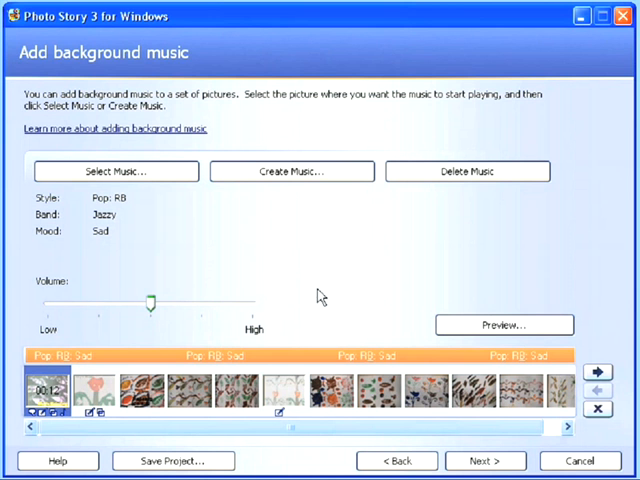
pyautogui.moveTo(505, 324)
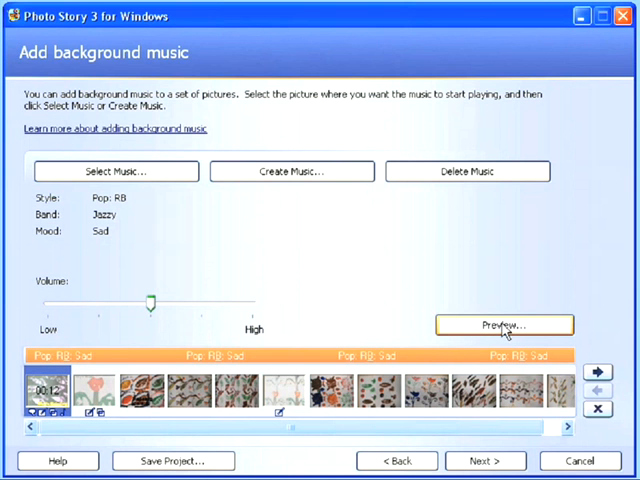
pyautogui.click(503, 324)
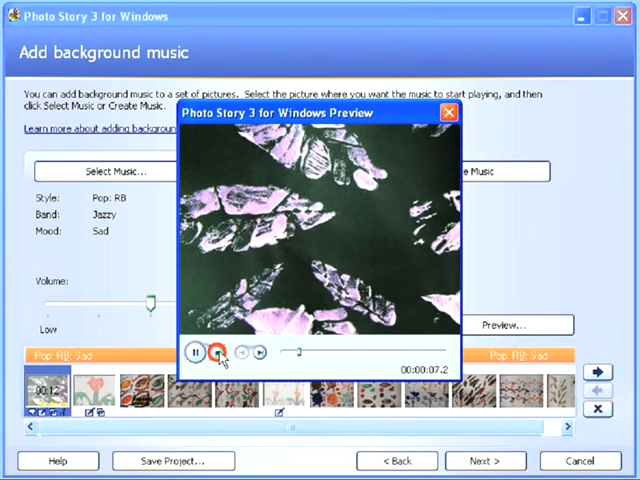
pyautogui.click(443, 112)
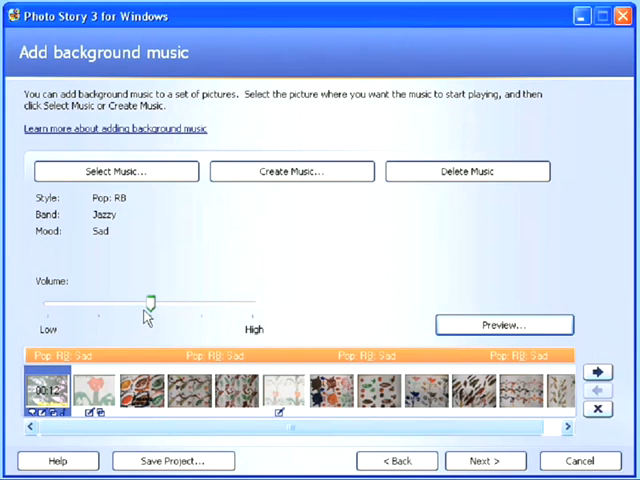
pyautogui.moveTo(148, 299); pyautogui.dragTo(92, 299)
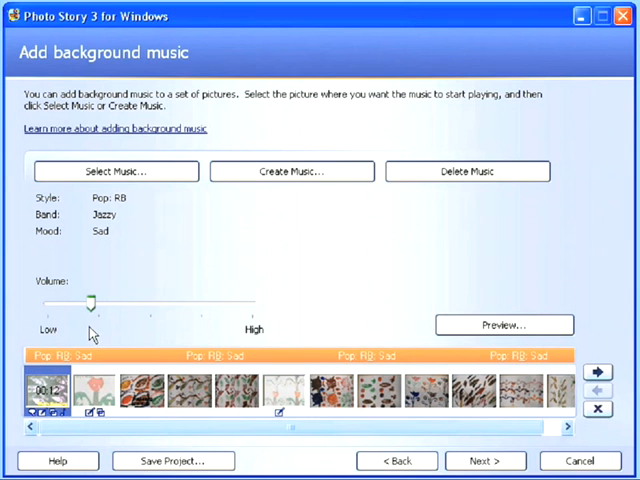
pyautogui.click(504, 324)
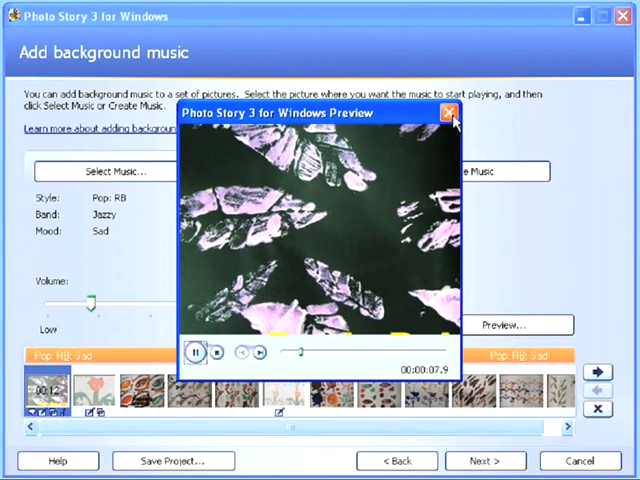
pyautogui.click(446, 114)
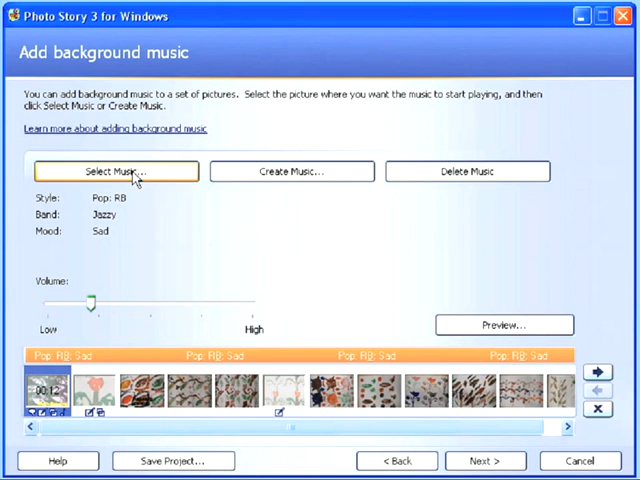
# Advance from background music to the Save your story page
pyautogui.click(116, 171)
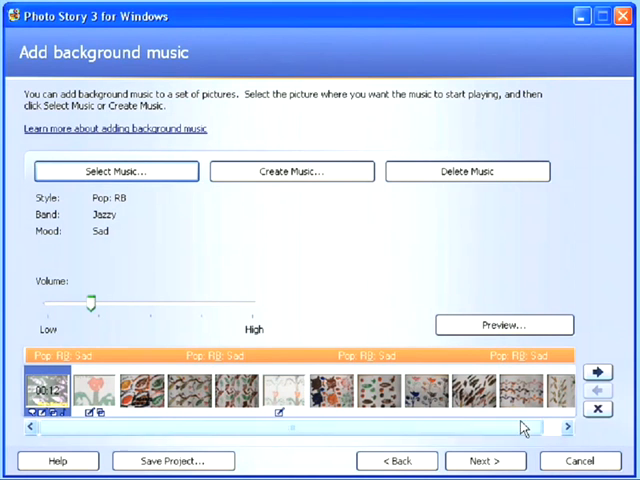
pyautogui.click(485, 459)
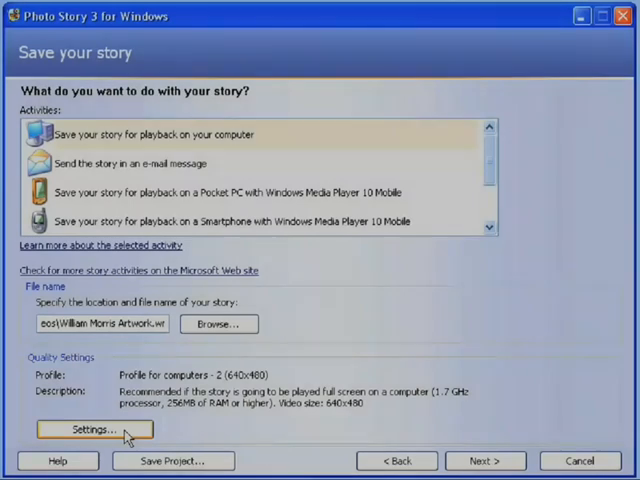
# Select 'Profile for computers - 3 (800x600)' as the quality setting and confirm
pyautogui.click(87, 429)
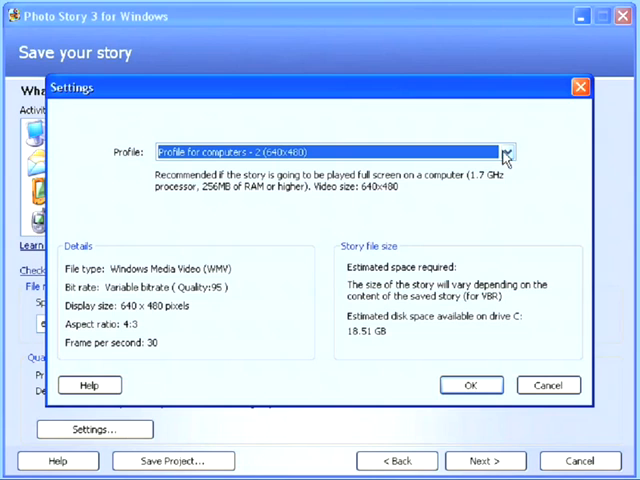
pyautogui.click(504, 152)
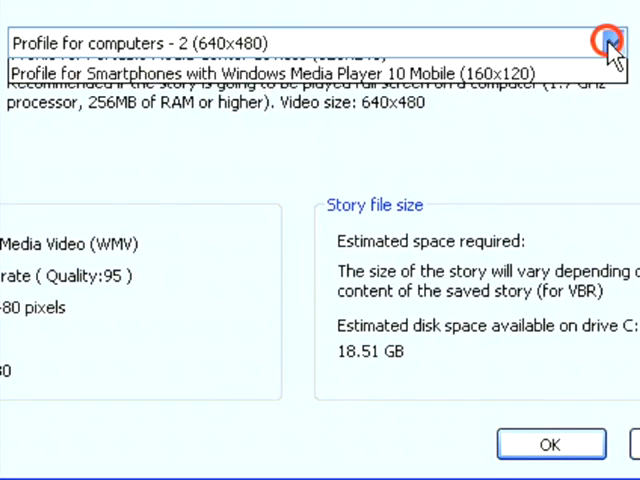
pyautogui.click(606, 43)
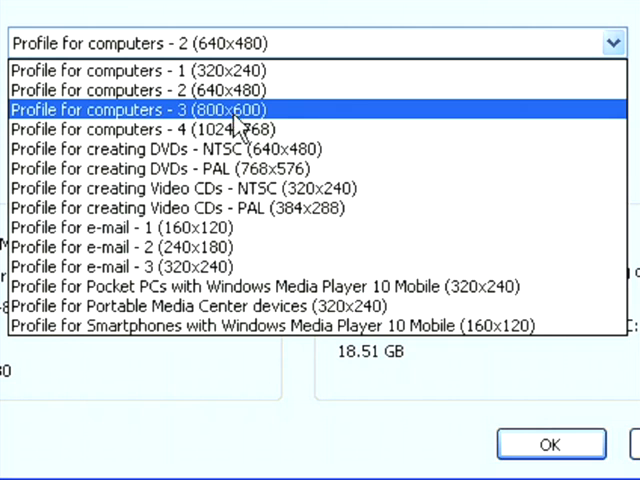
pyautogui.moveTo(285, 118)
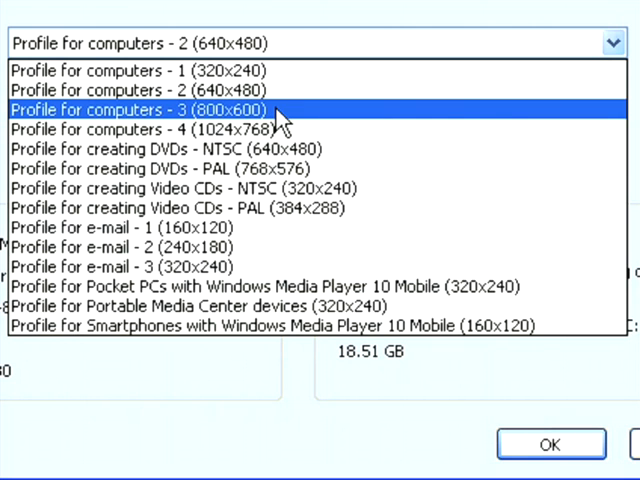
pyautogui.click(140, 107)
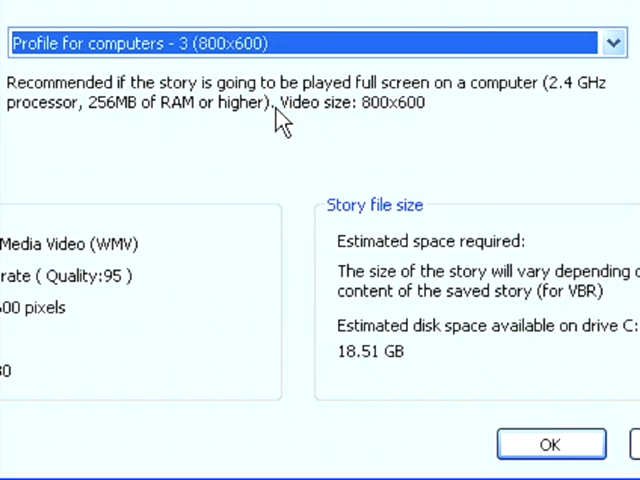
pyautogui.click(547, 443)
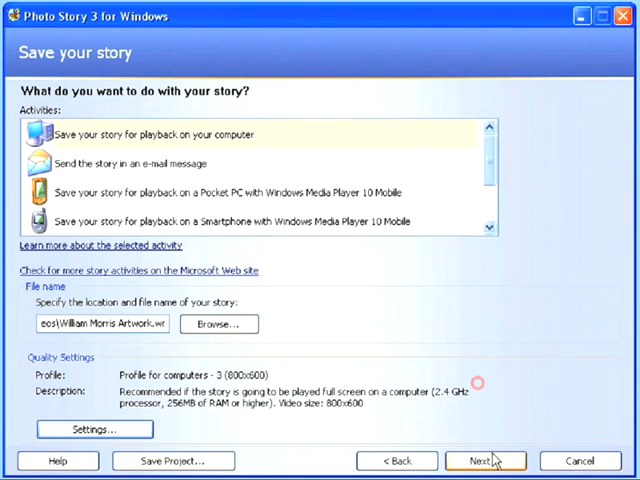
# Build the story into William Morris Artwork.wmv (3.29 MB) in My Videos
pyautogui.click(491, 458)
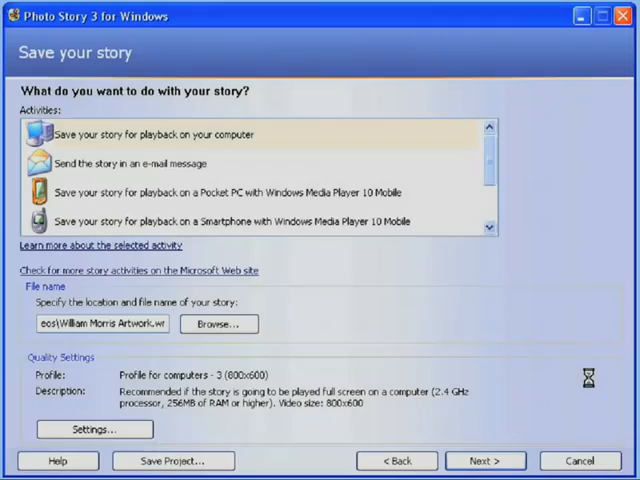
pyautogui.click(492, 461)
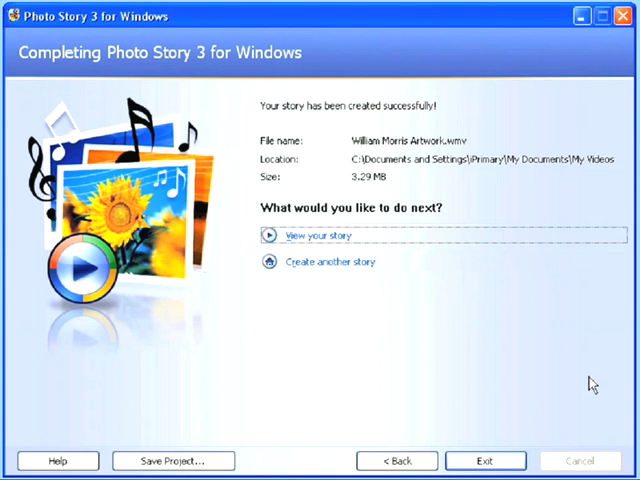
pyautogui.moveTo(250, 429)
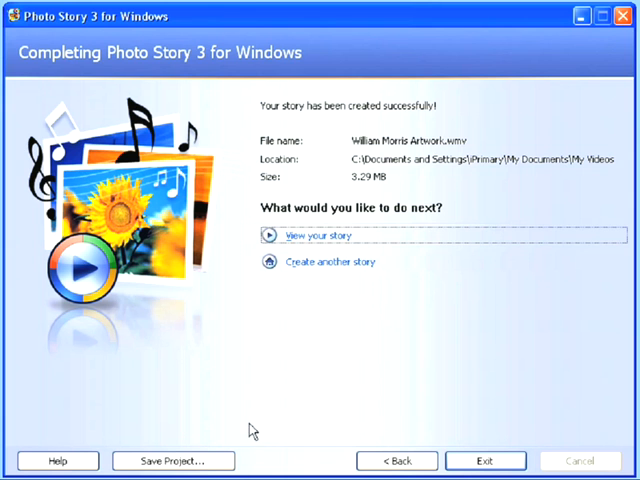
# Save the project, replacing the existing William Morris Photo Story Slideshow file
pyautogui.click(171, 460)
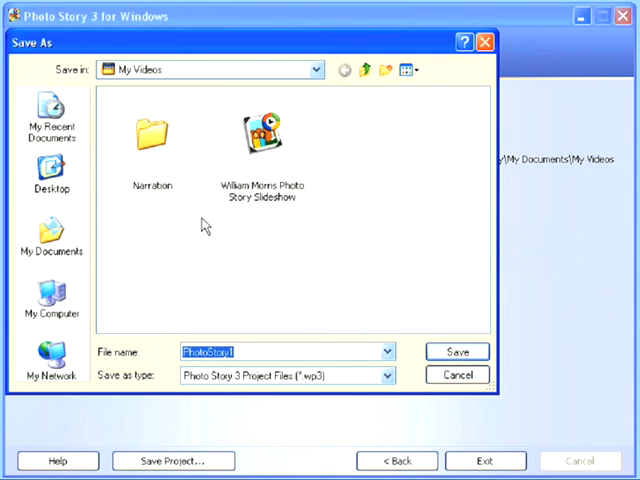
pyautogui.click(262, 140)
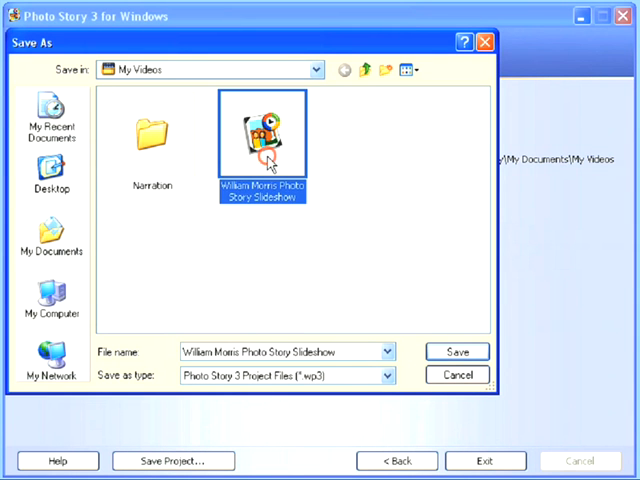
pyautogui.click(457, 351)
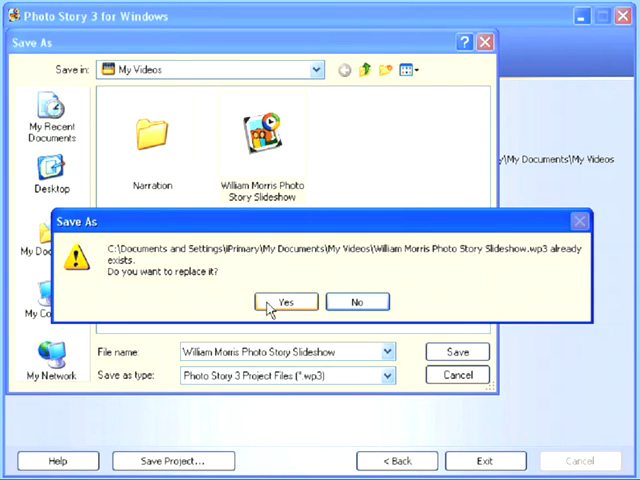
pyautogui.click(286, 301)
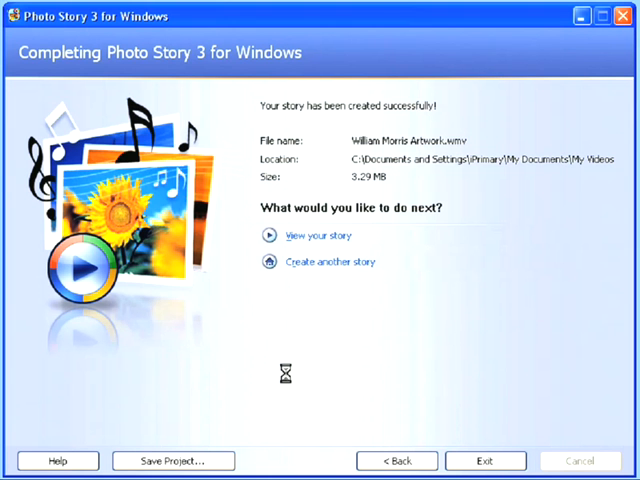
pyautogui.moveTo(330, 240)
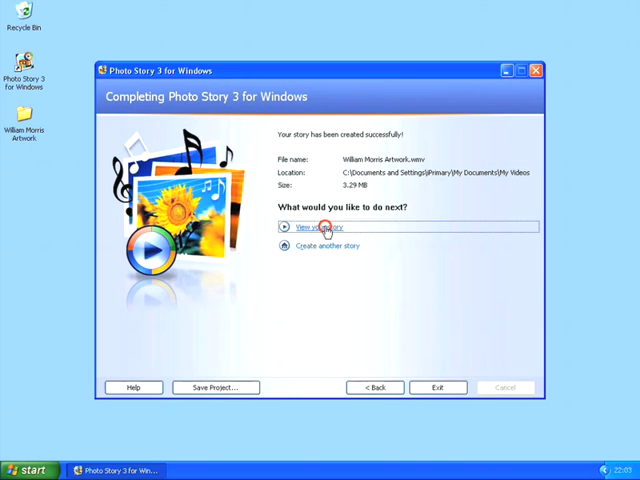
# Play William Morris Artwork in Windows Media Player and pause it partway
pyautogui.click(318, 227)
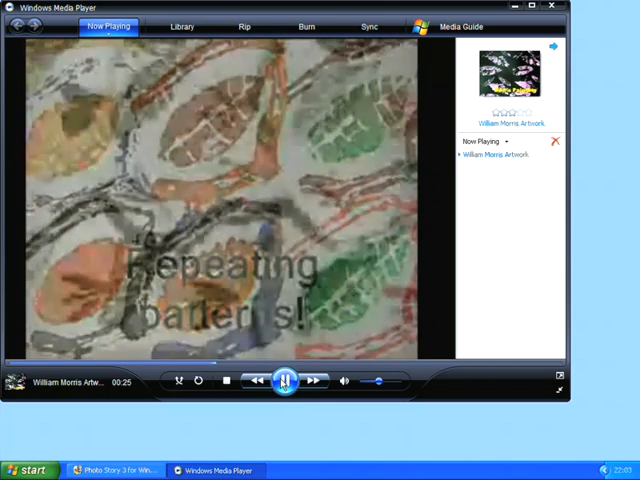
pyautogui.click(287, 380)
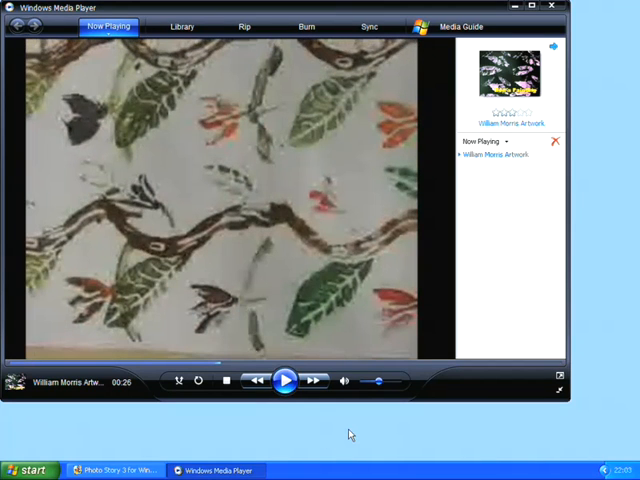